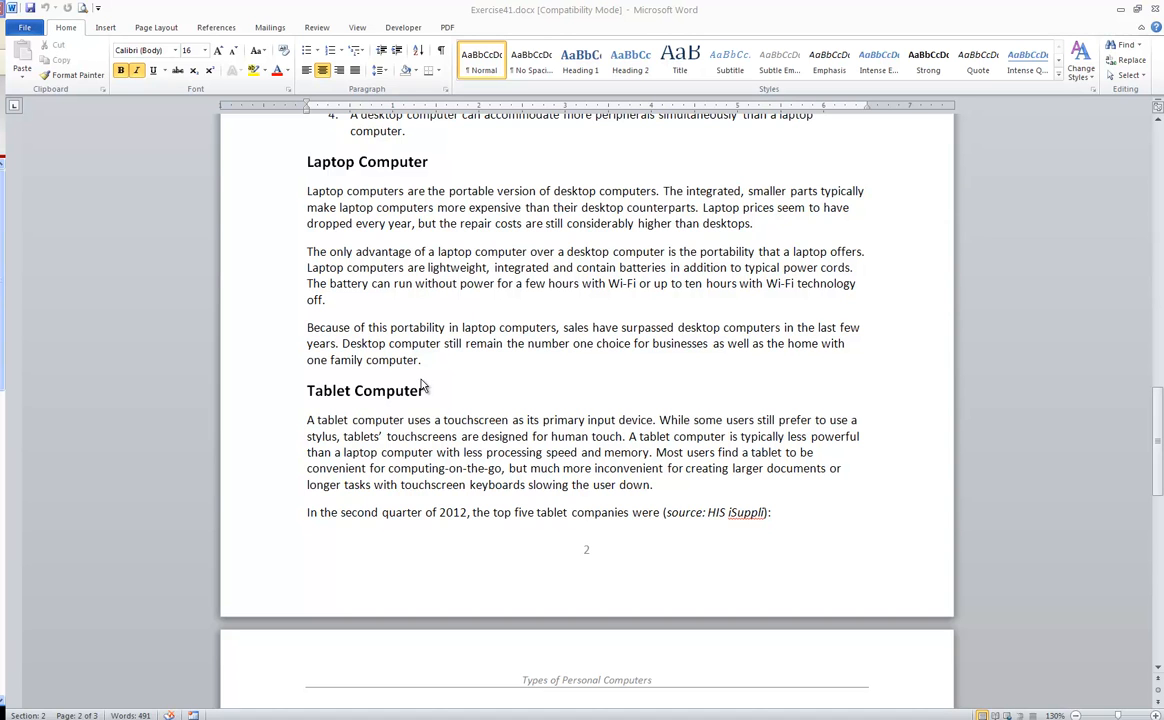
pyautogui.moveTo(324, 190)
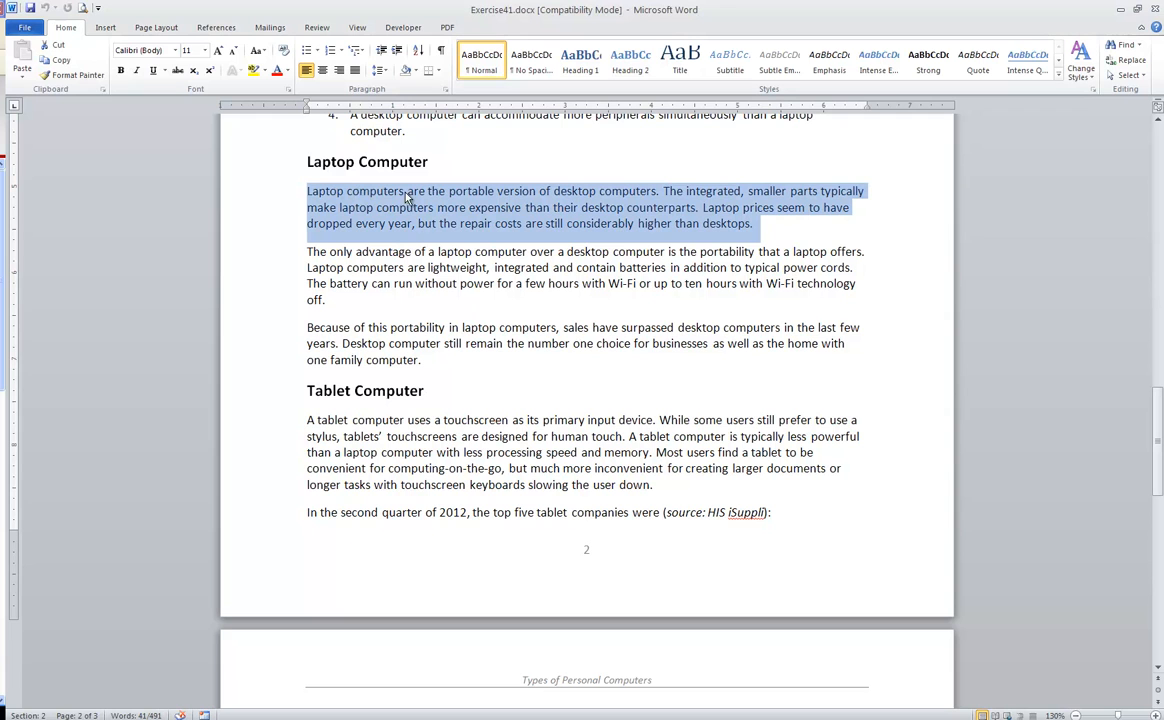
pyautogui.moveTo(462, 232)
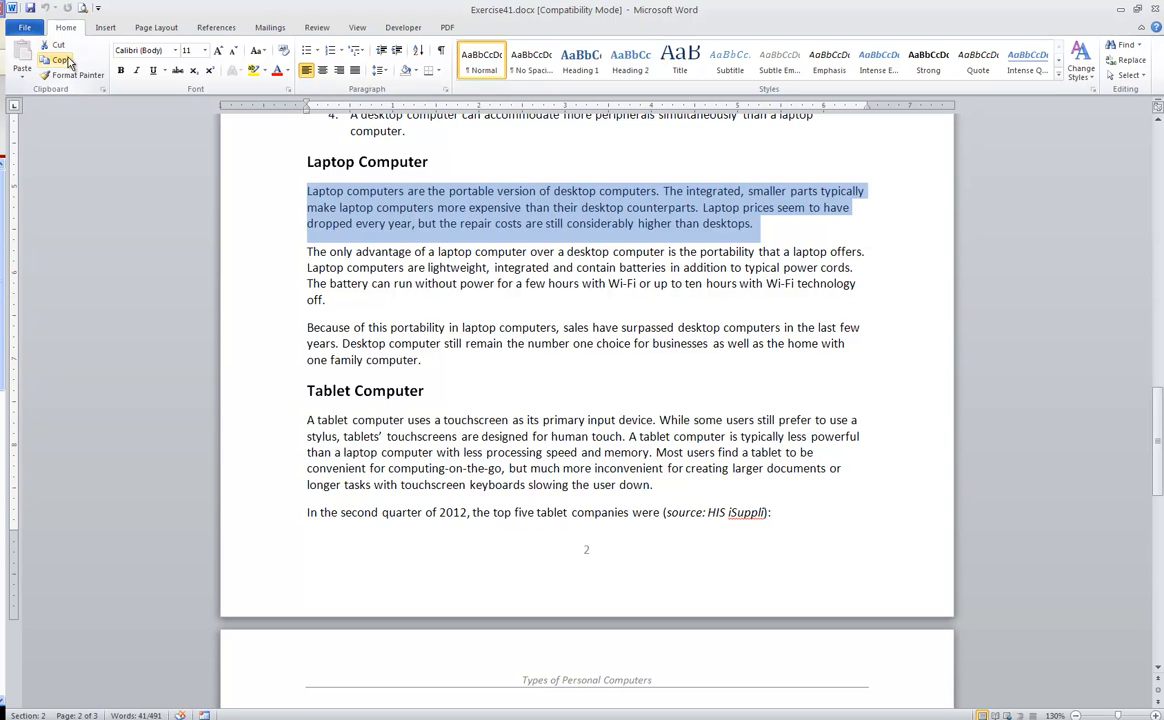
pyautogui.moveTo(62, 60)
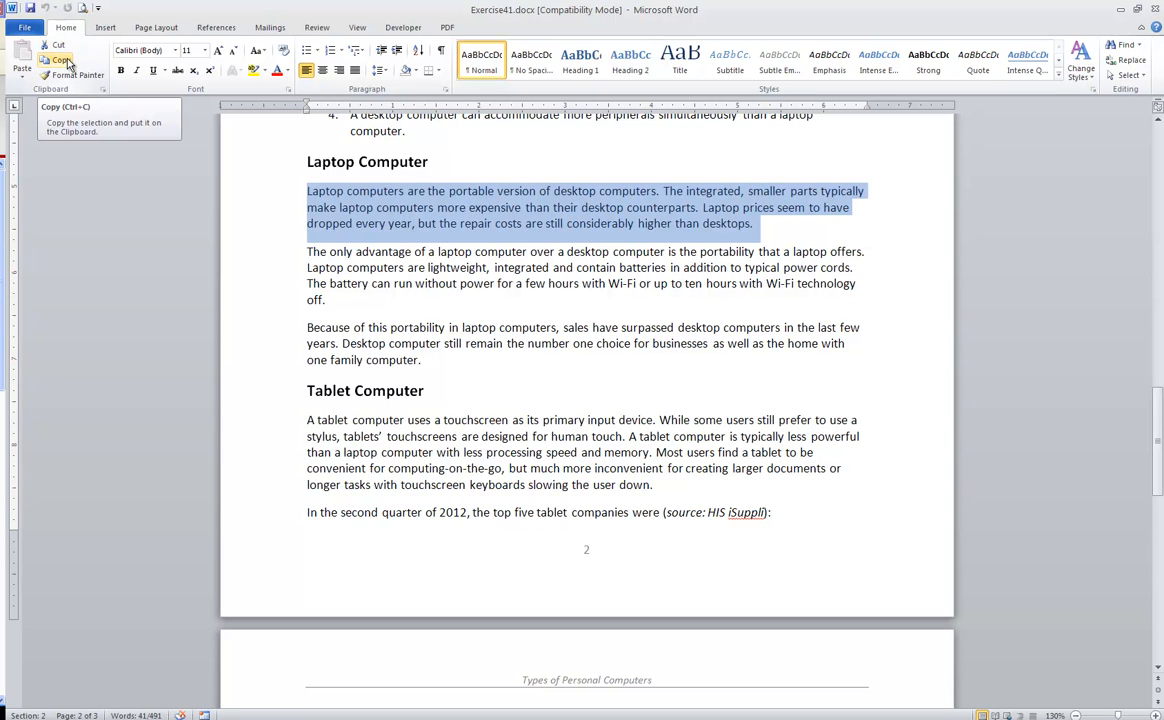
pyautogui.moveTo(58, 48)
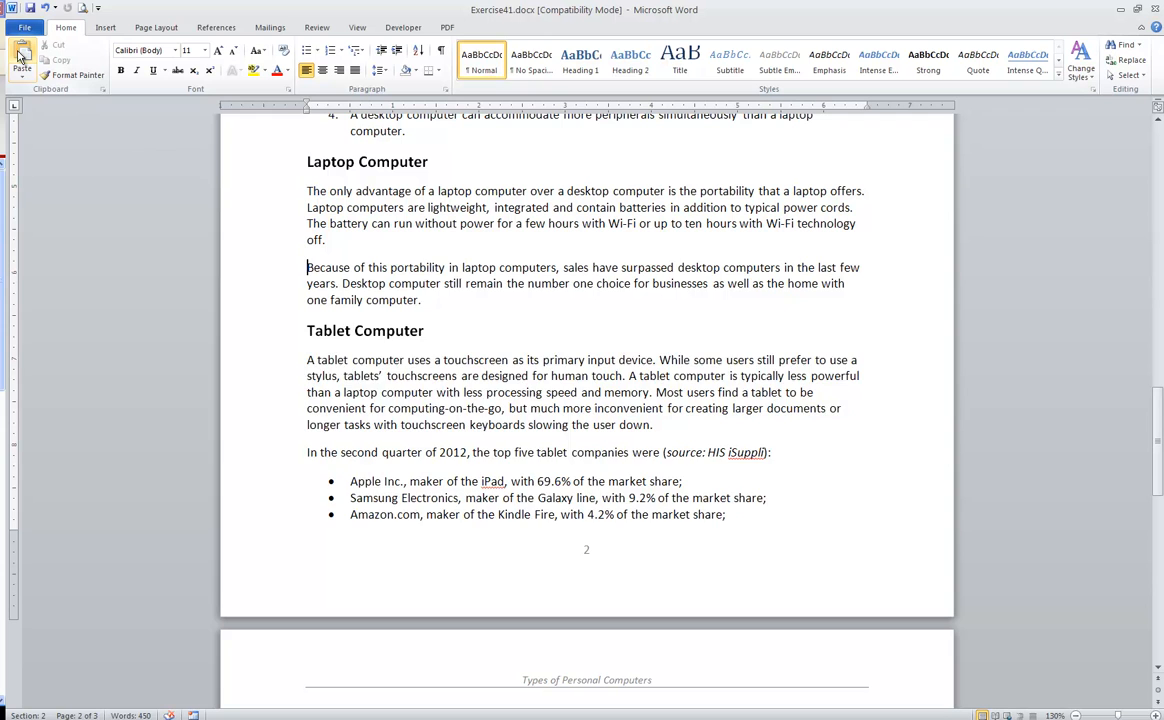
# Step: Paste the cut laptop paragraph before 'Because of this portability', trying text-only then keeping source formatting
pyautogui.click(20, 56)
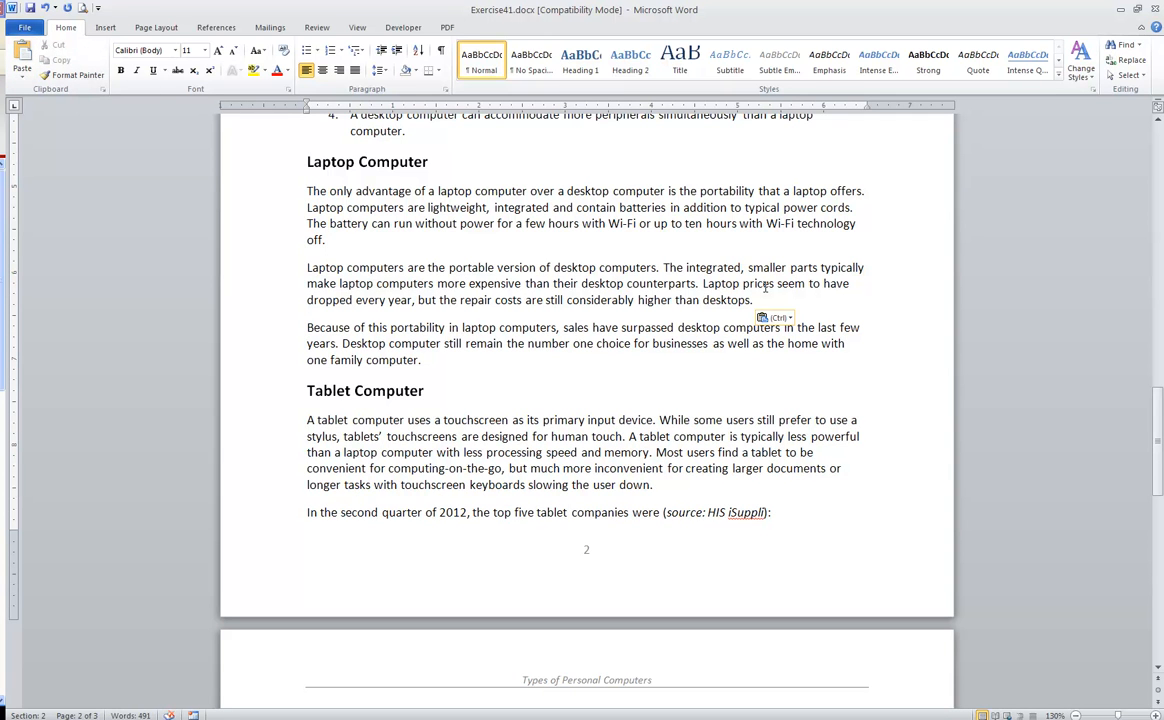
pyautogui.click(308, 328)
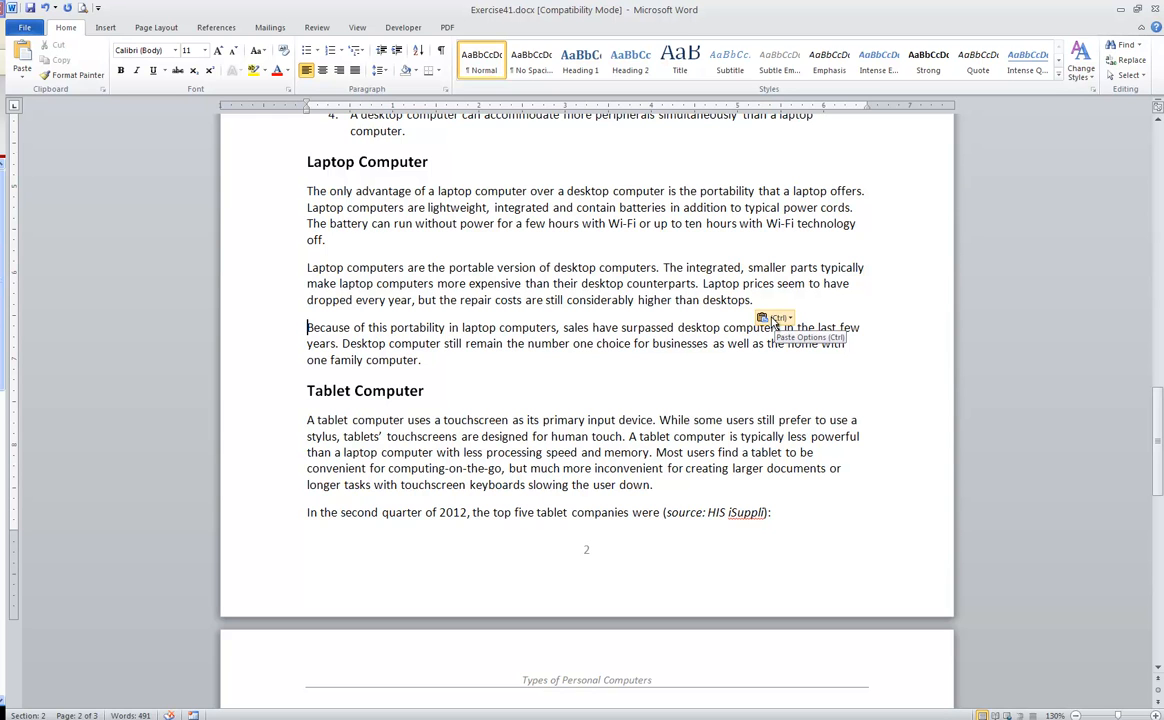
pyautogui.click(776, 318)
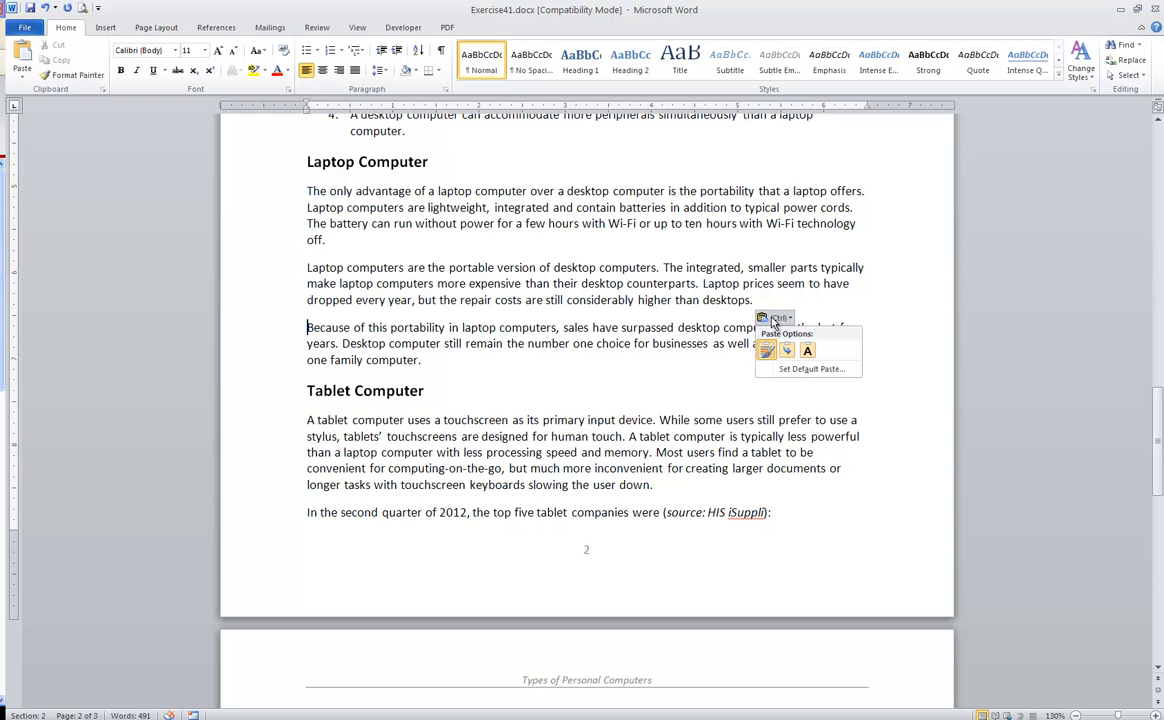
pyautogui.moveTo(766, 350)
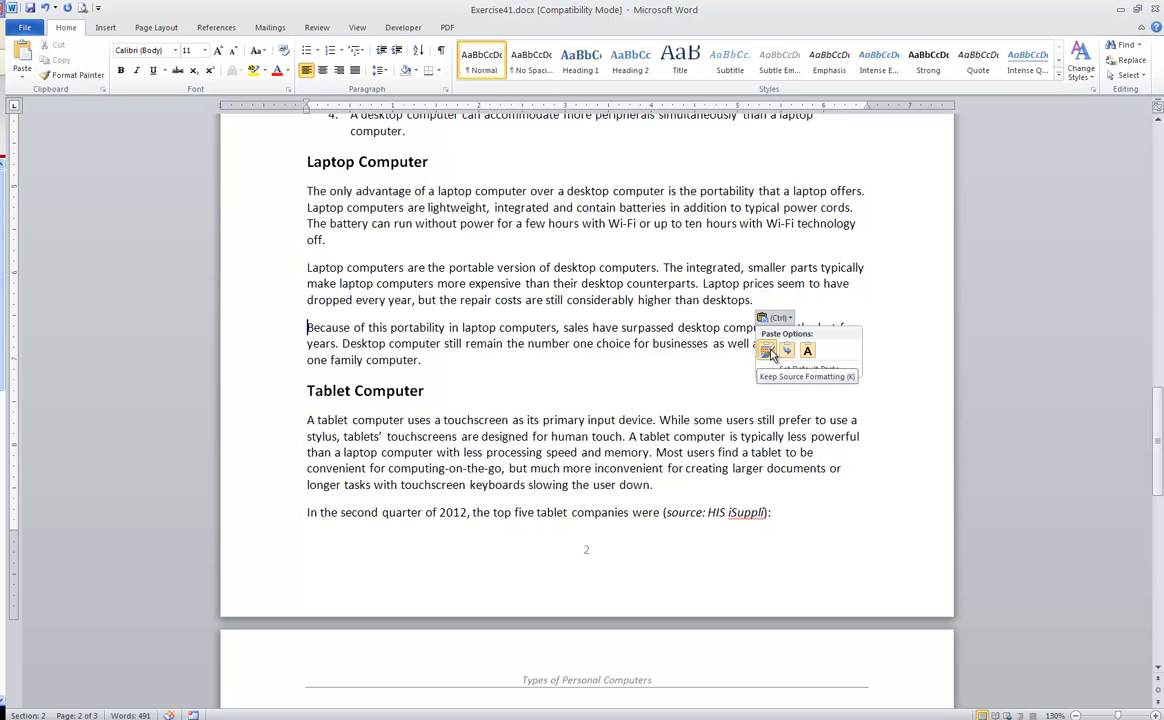
pyautogui.moveTo(808, 350)
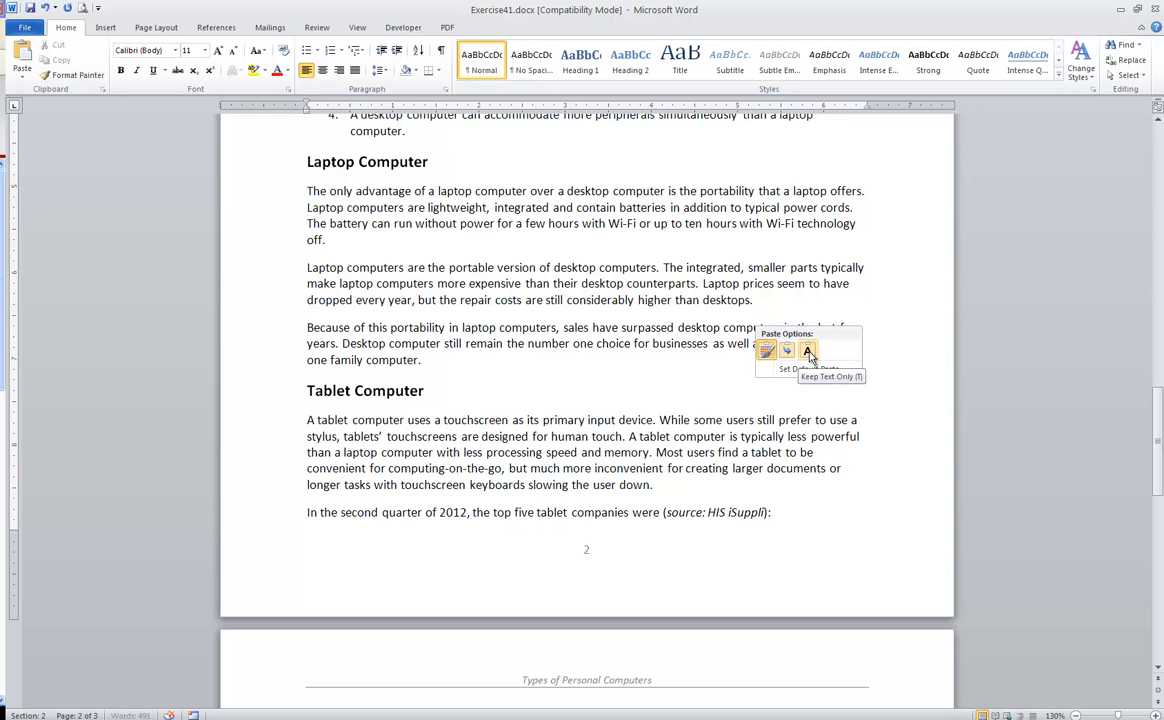
pyautogui.click(808, 350)
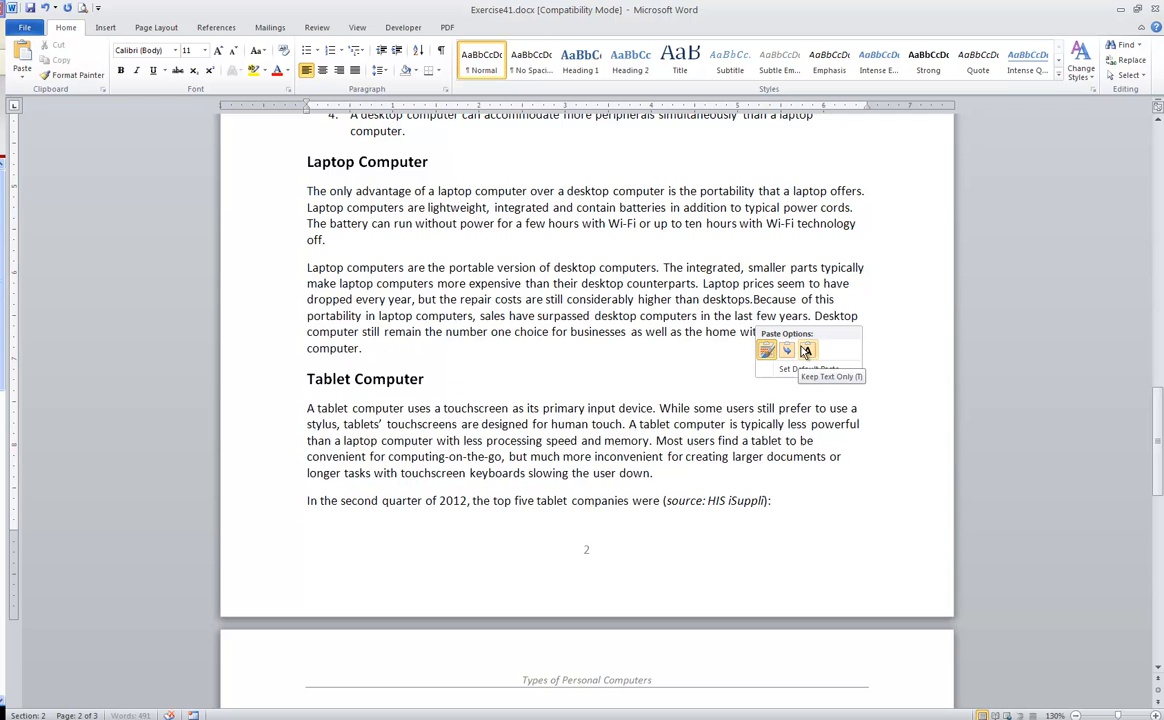
pyautogui.click(808, 350)
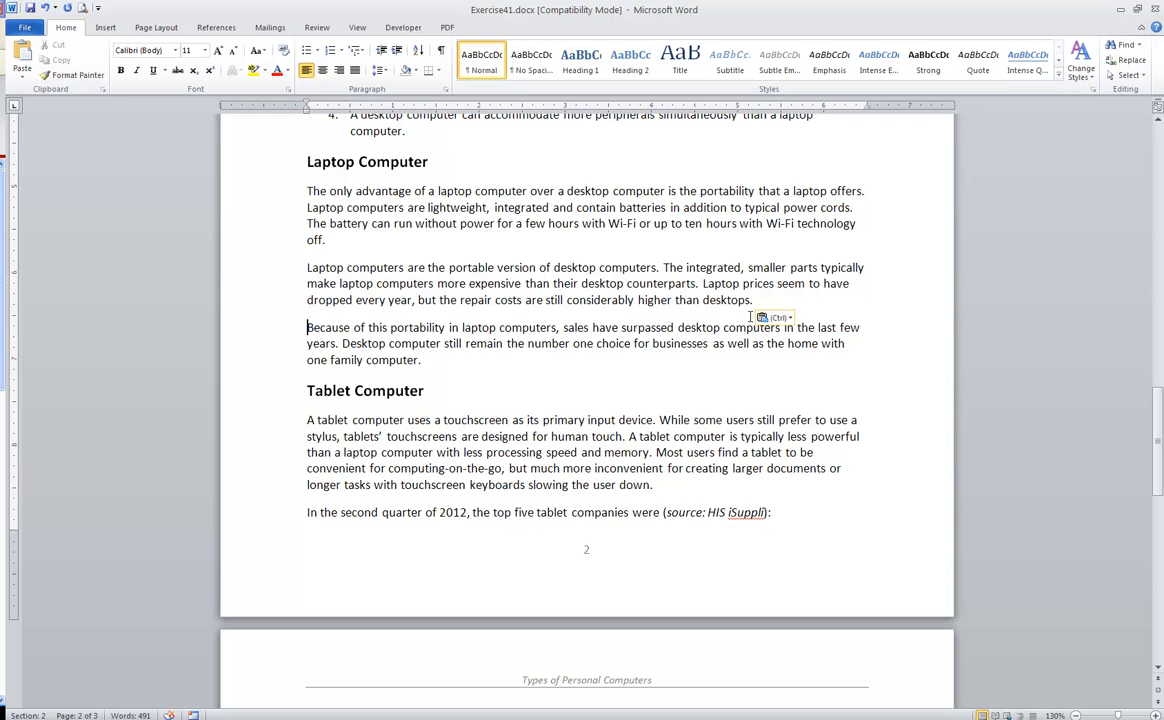
pyautogui.moveTo(658, 284)
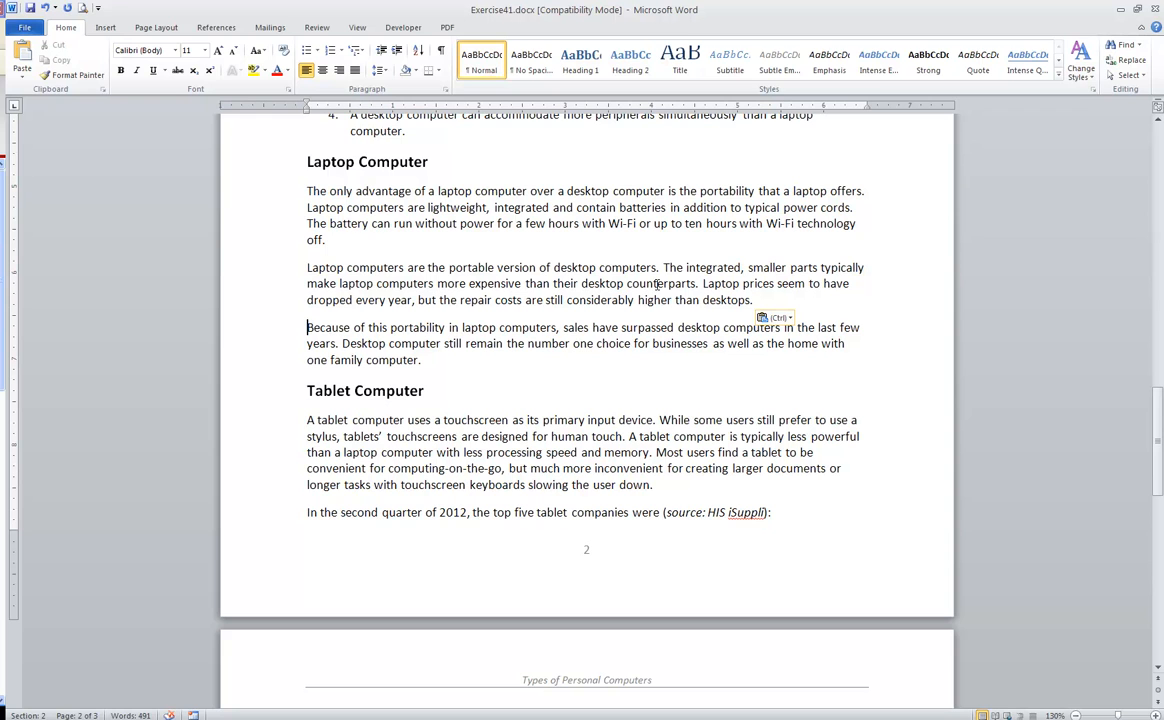
pyautogui.click(308, 328)
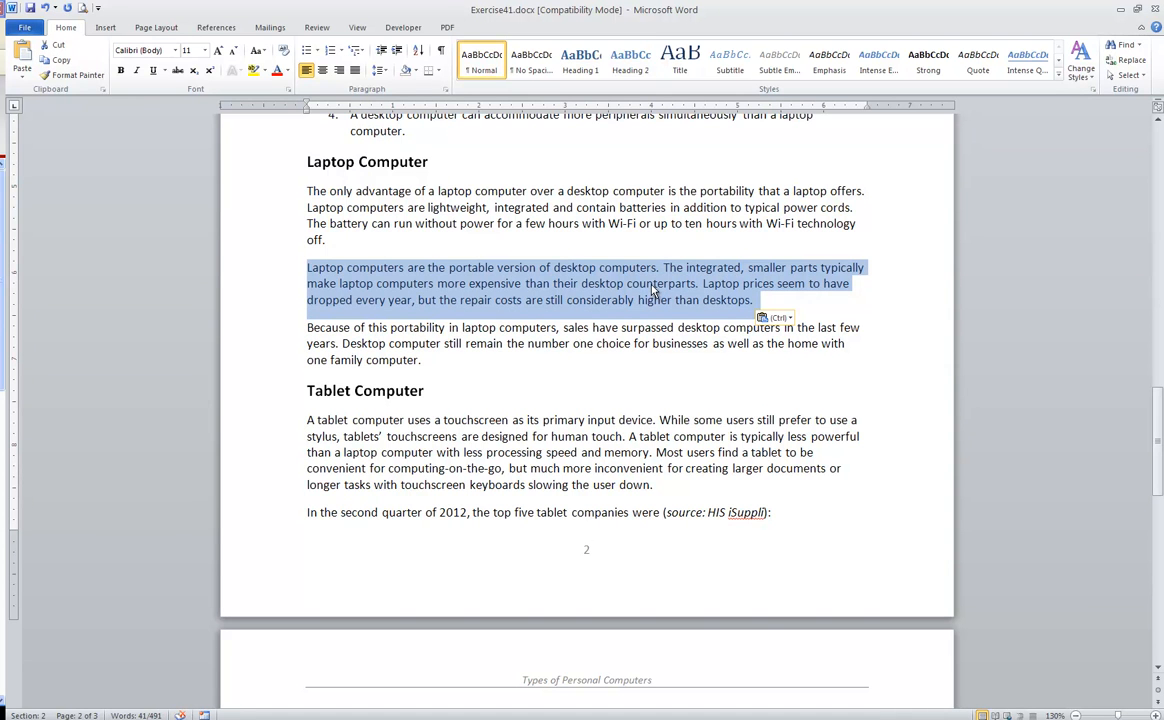
# Step: Drag the 'Laptop computers are the portable version' paragraph above 'The only advantage' paragraph
pyautogui.press('Delete')
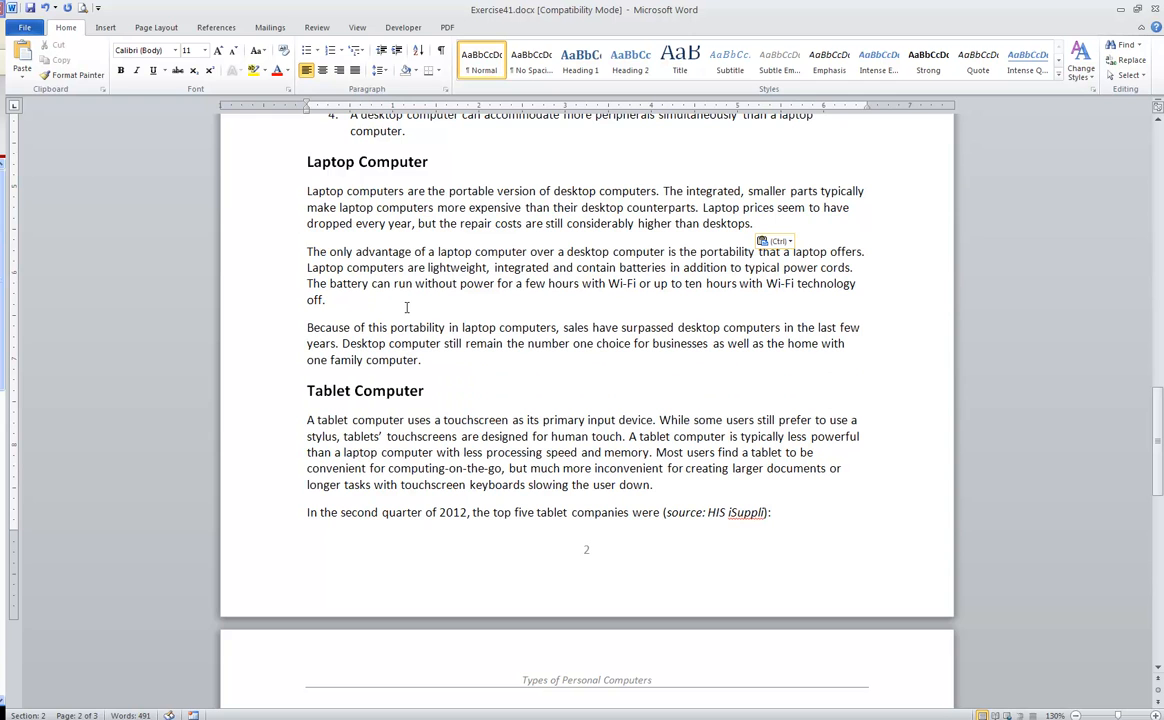
pyautogui.click(308, 252)
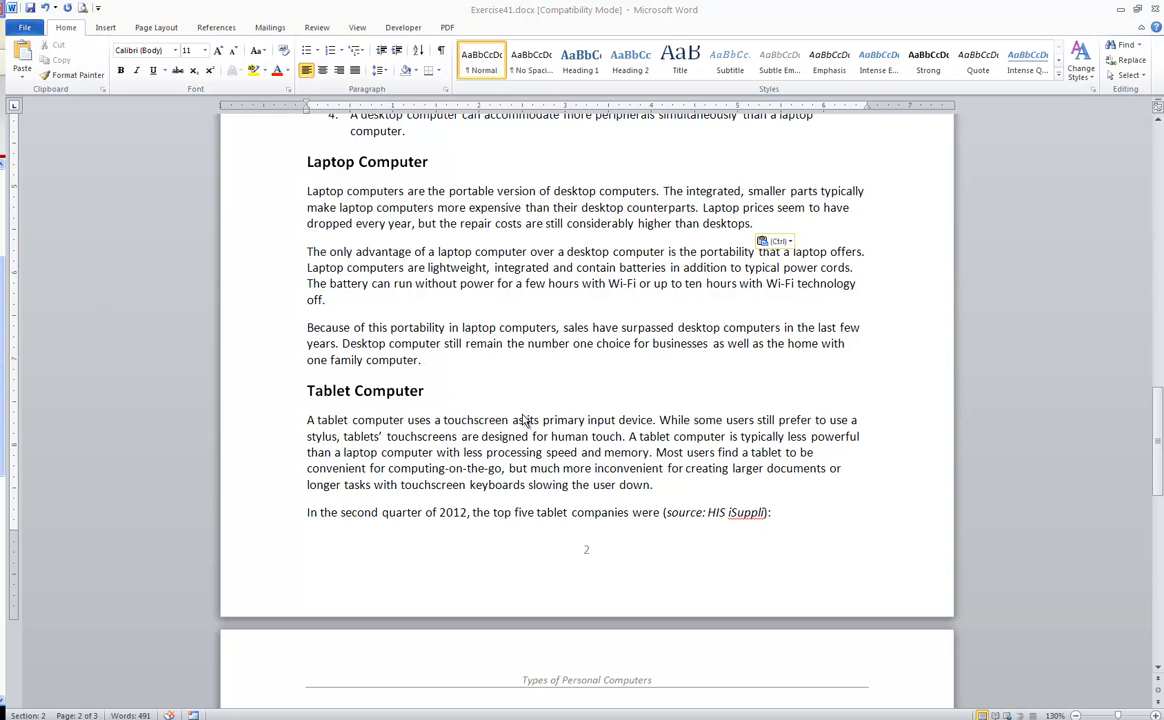
pyautogui.moveTo(508, 322)
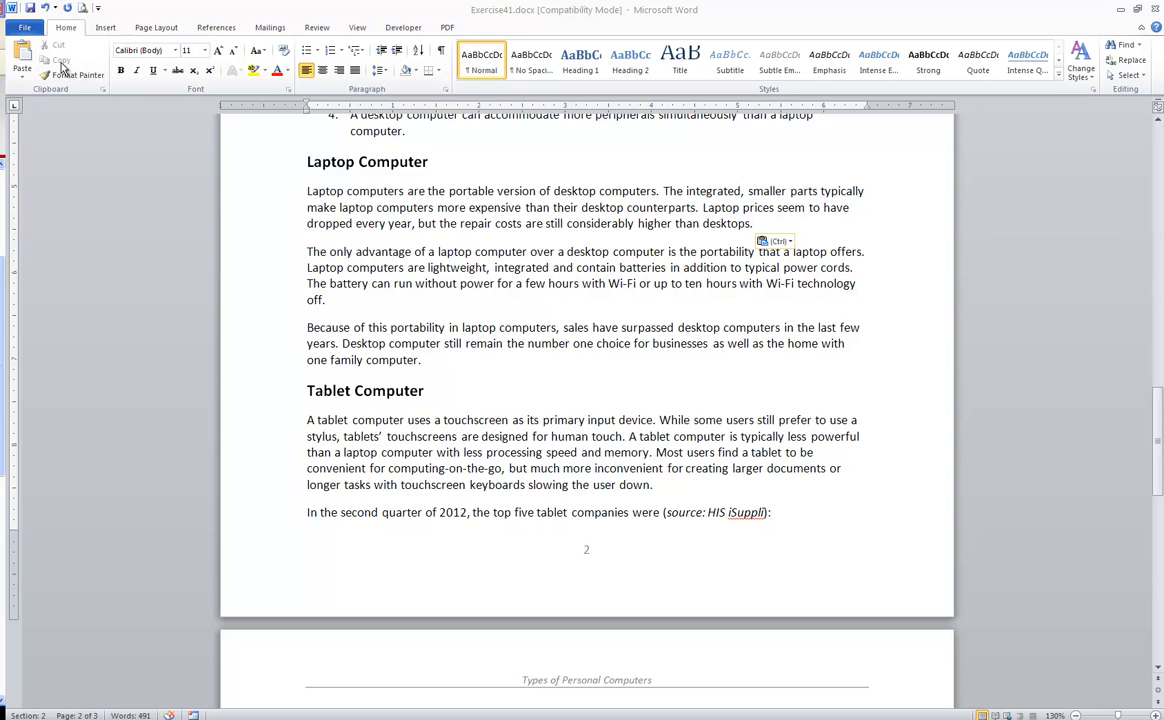
pyautogui.moveTo(544, 318)
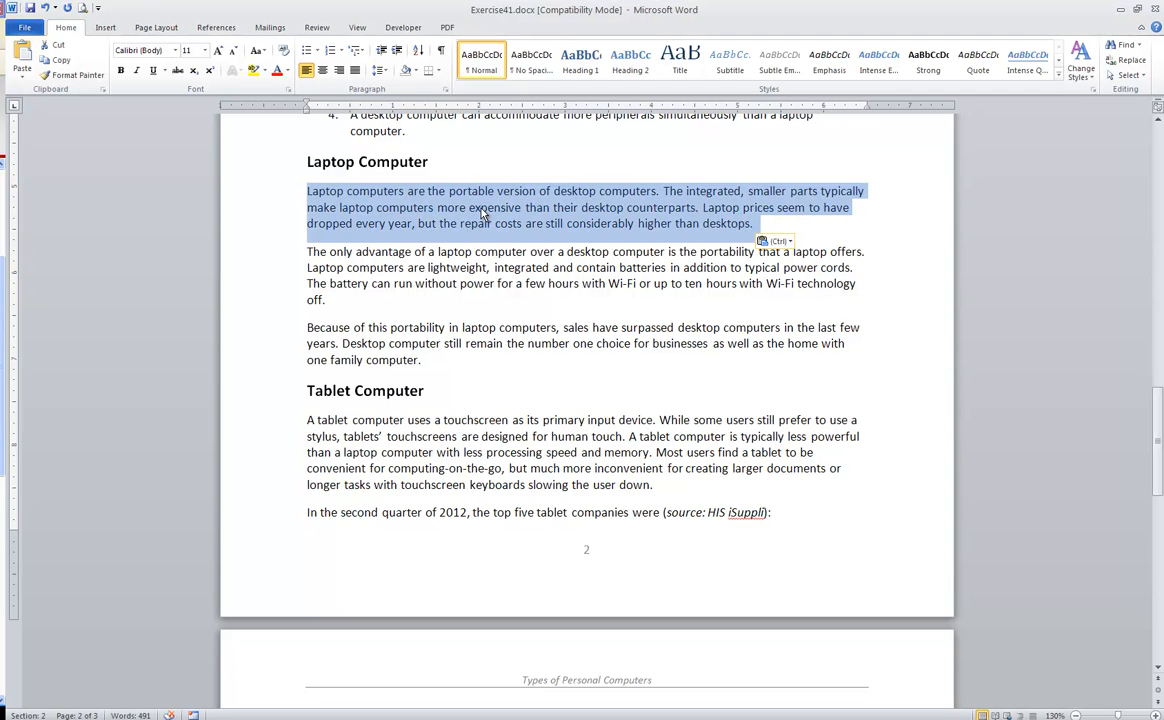
# Step: Copy the opening Laptop paragraph and paste it repeatedly so four copies open the section
pyautogui.click(58, 60)
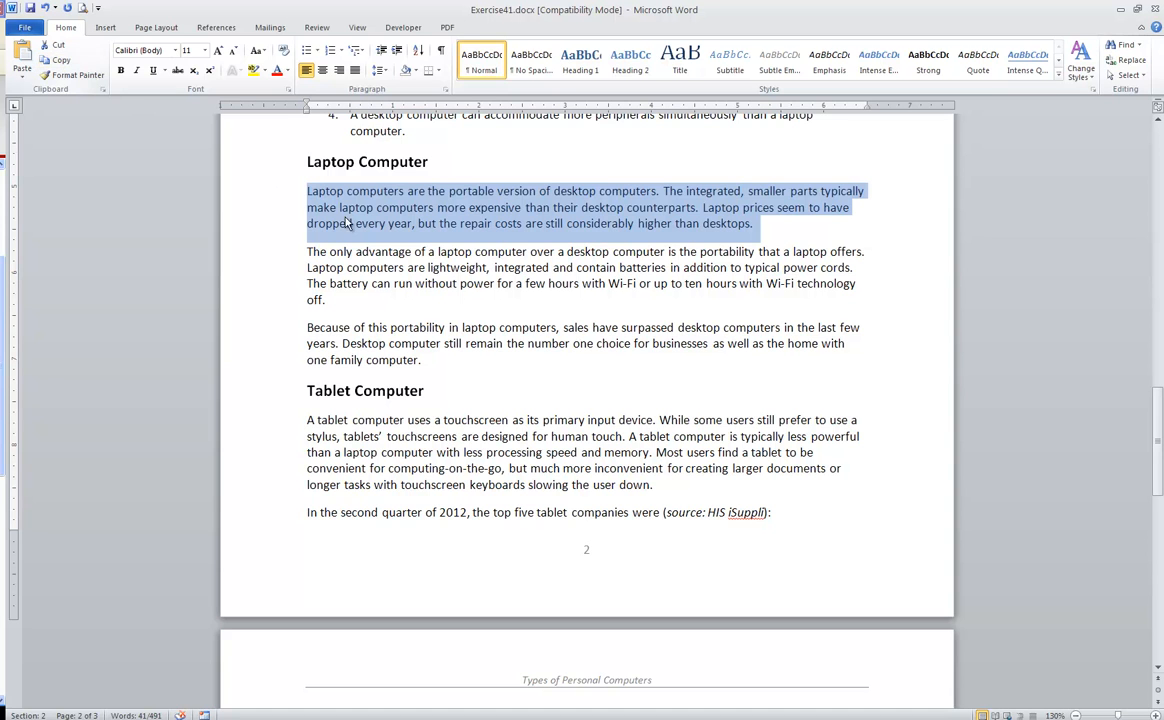
pyautogui.click(308, 252)
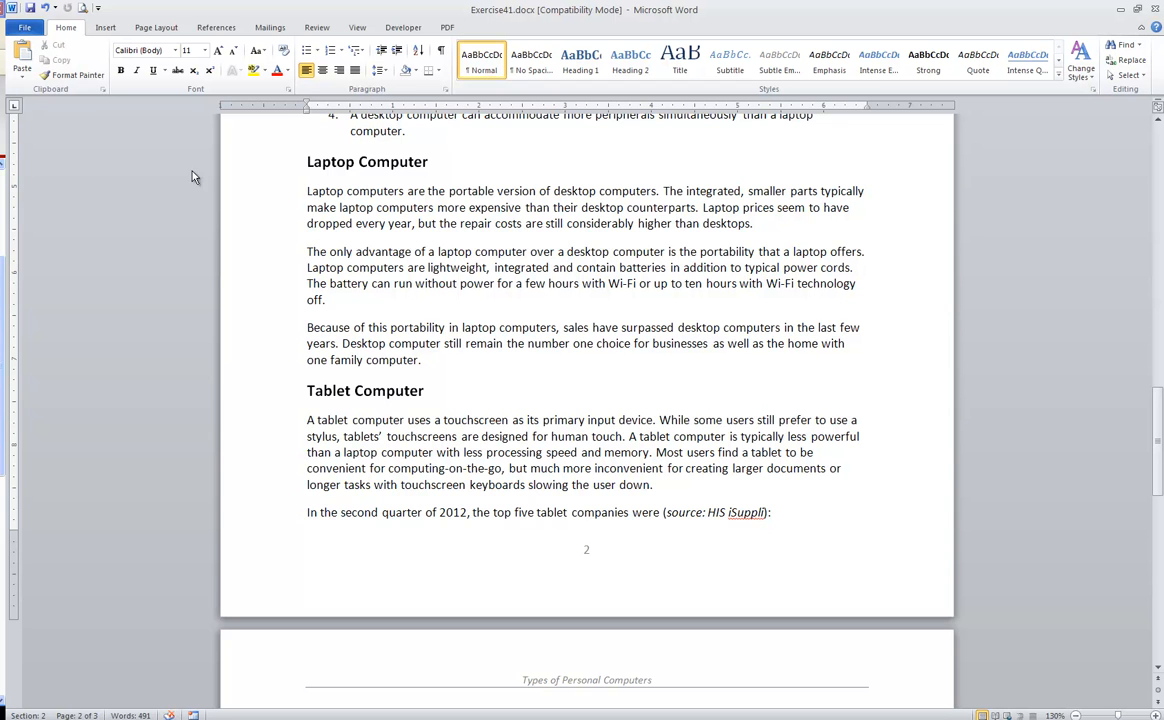
pyautogui.click(20, 60)
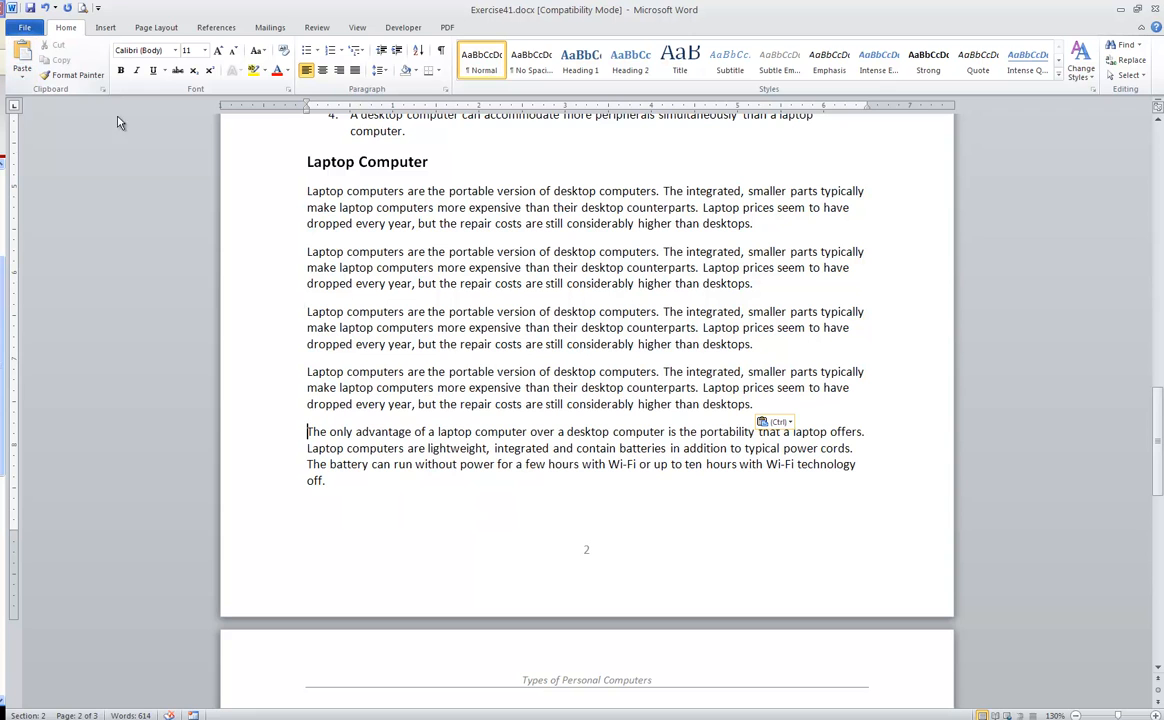
pyautogui.moveTo(368, 312)
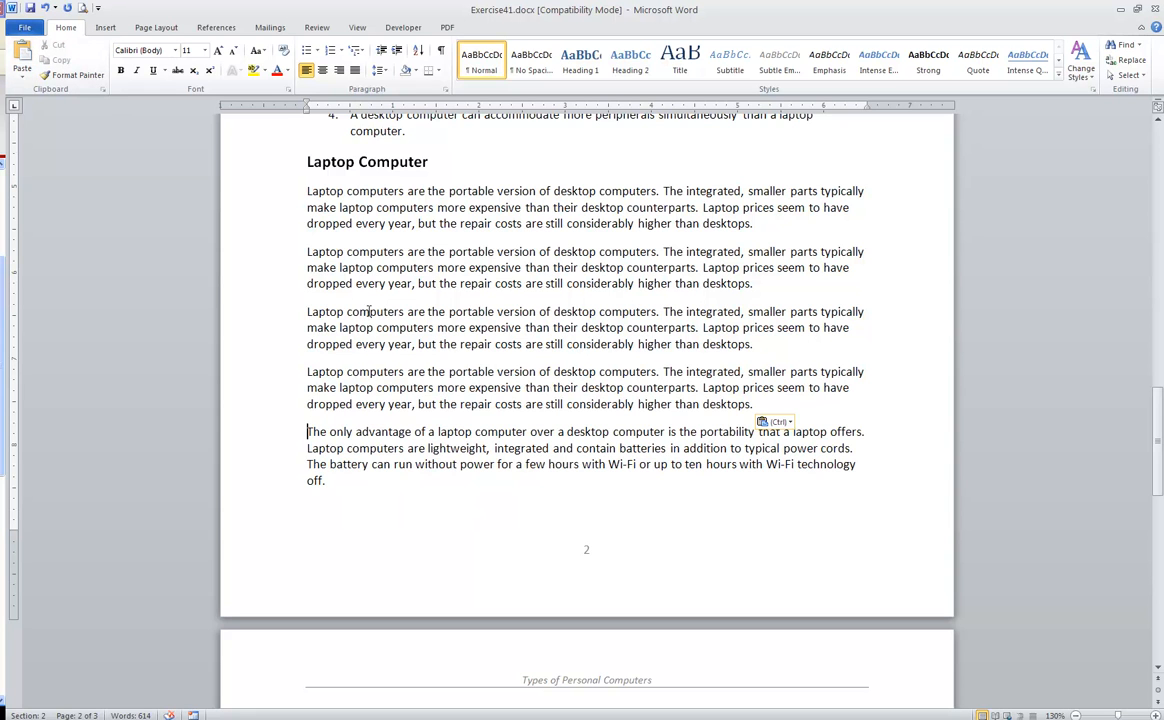
pyautogui.moveTo(412, 358)
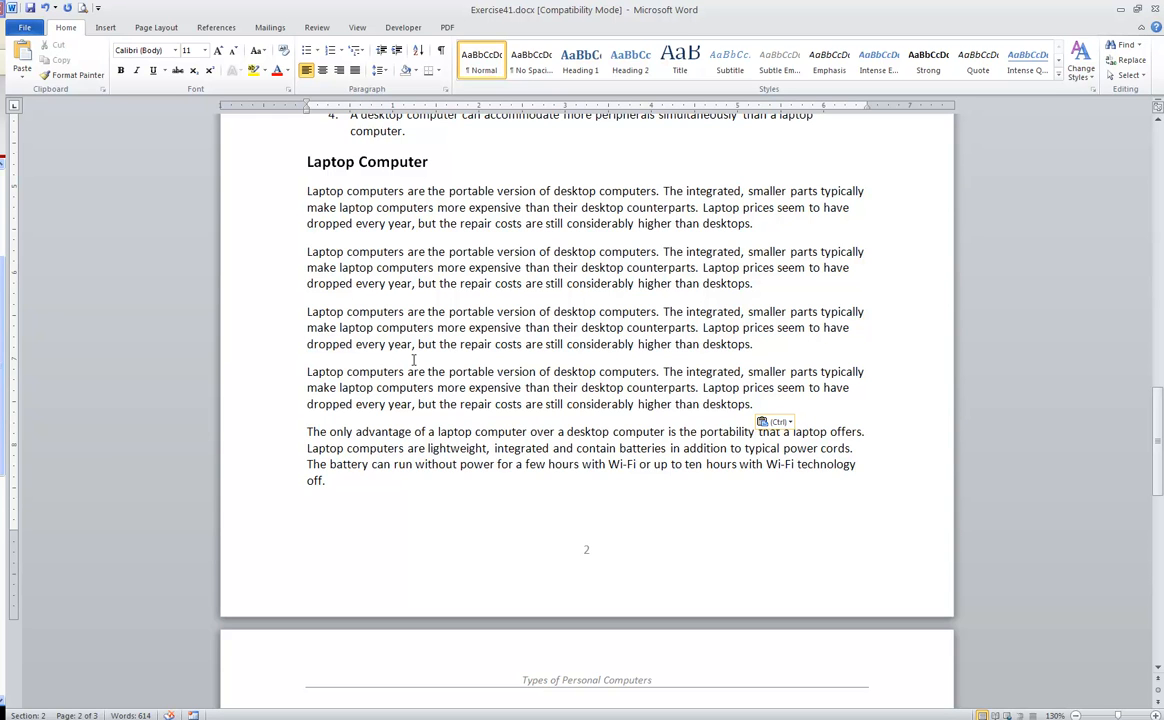
pyautogui.click(308, 432)
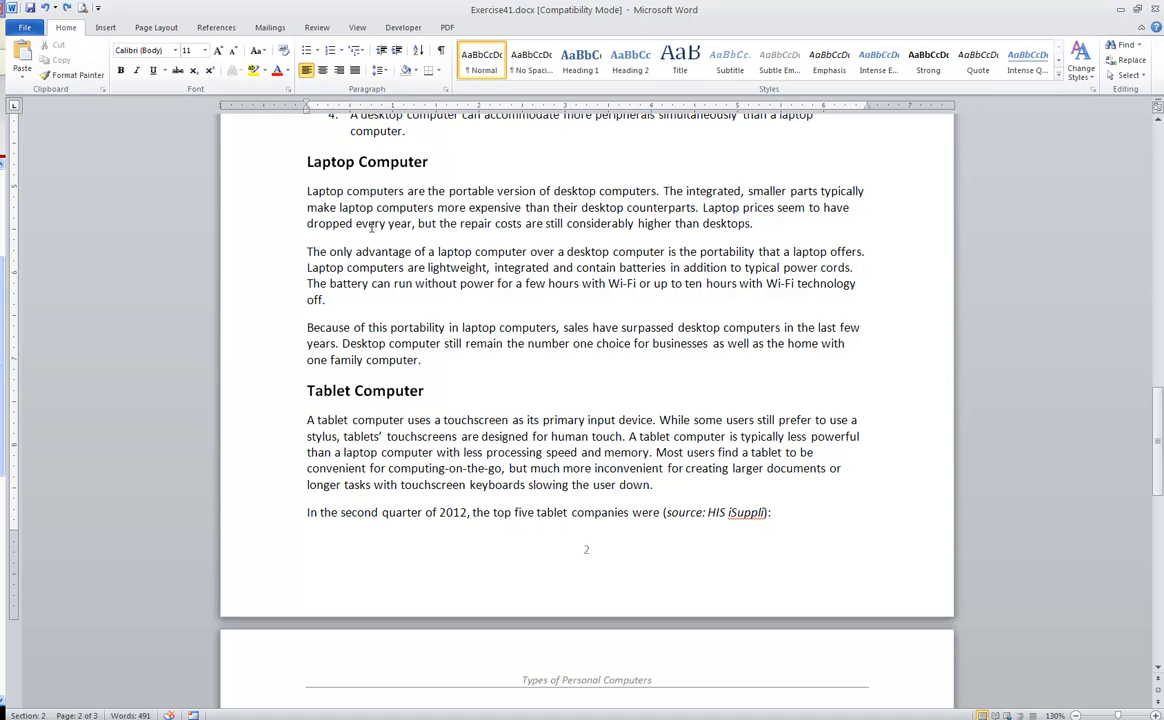
pyautogui.moveTo(298, 176)
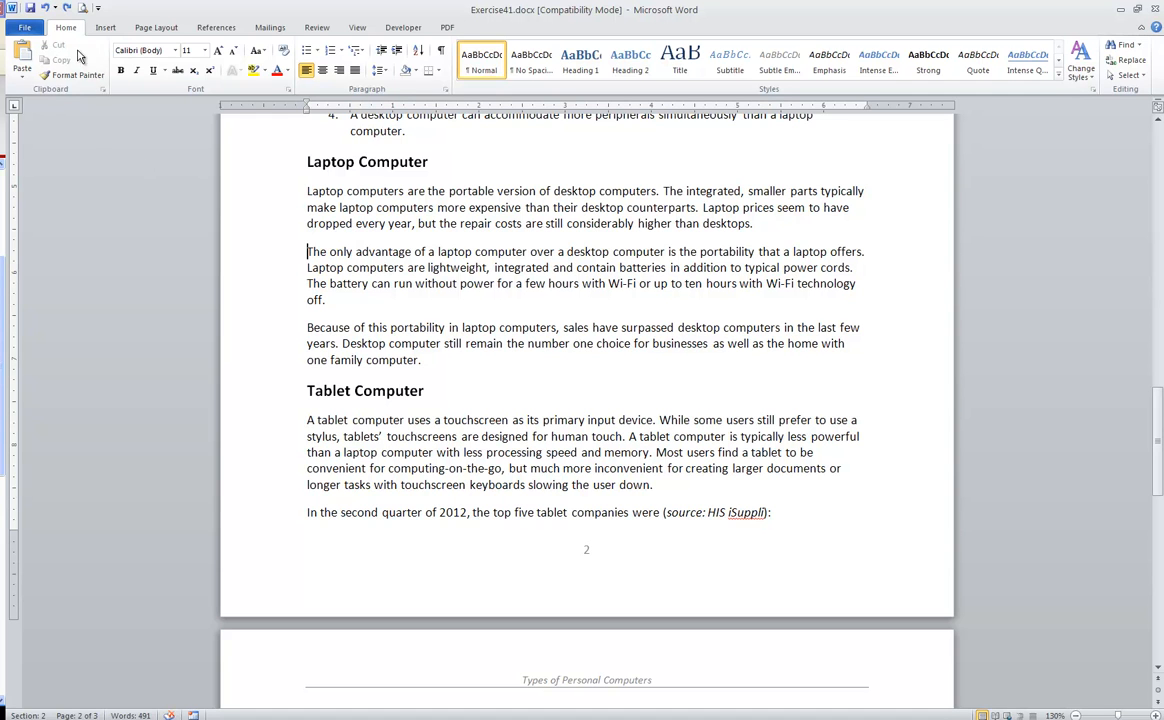
pyautogui.moveTo(104, 96)
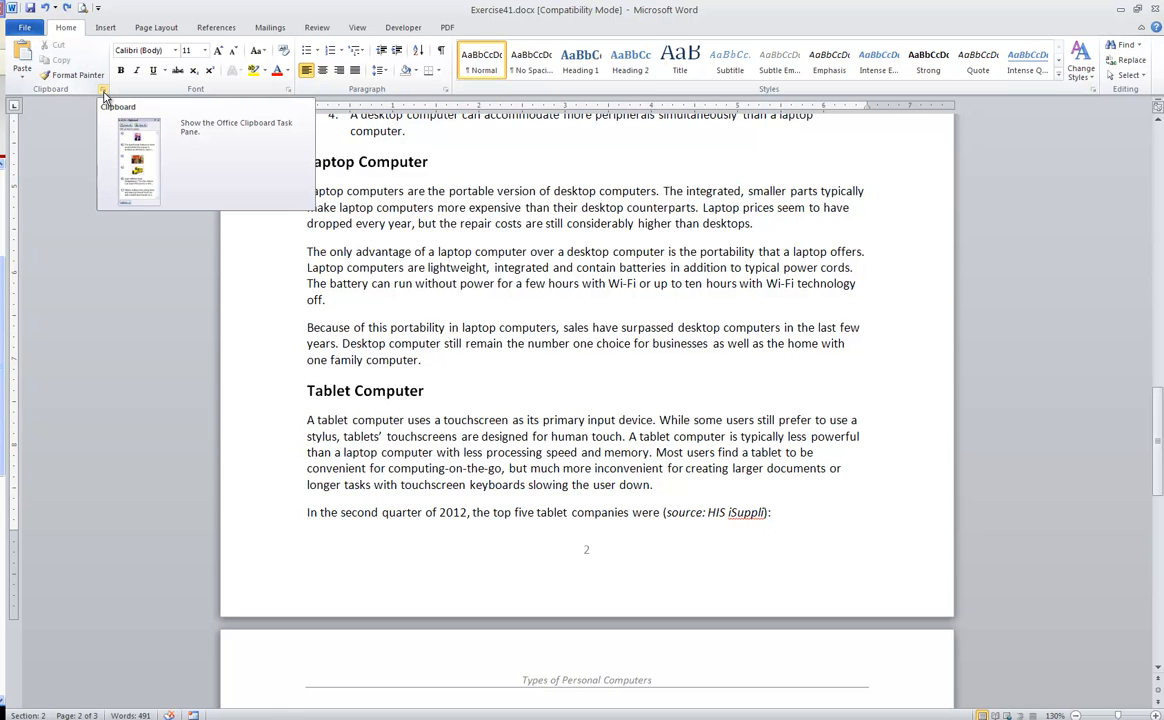
# Step: Show the Clipboard pane and copy the portability paragraph and the 2012 tablet sentence into it
pyautogui.click(104, 88)
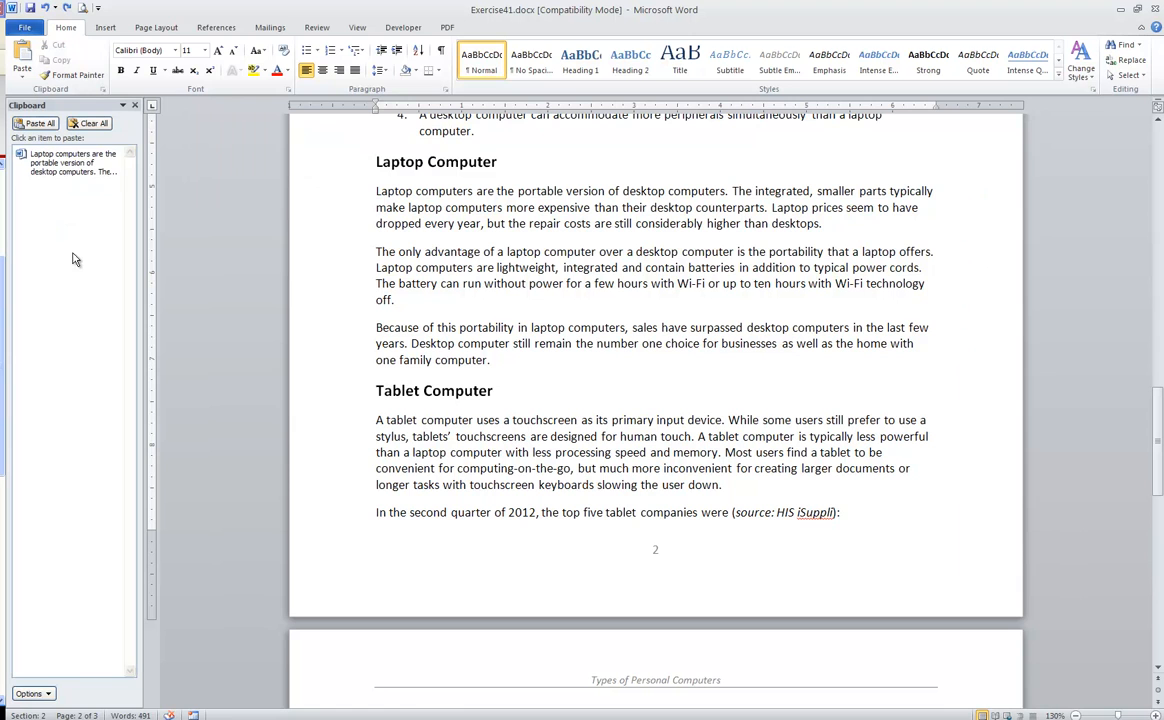
pyautogui.click(68, 162)
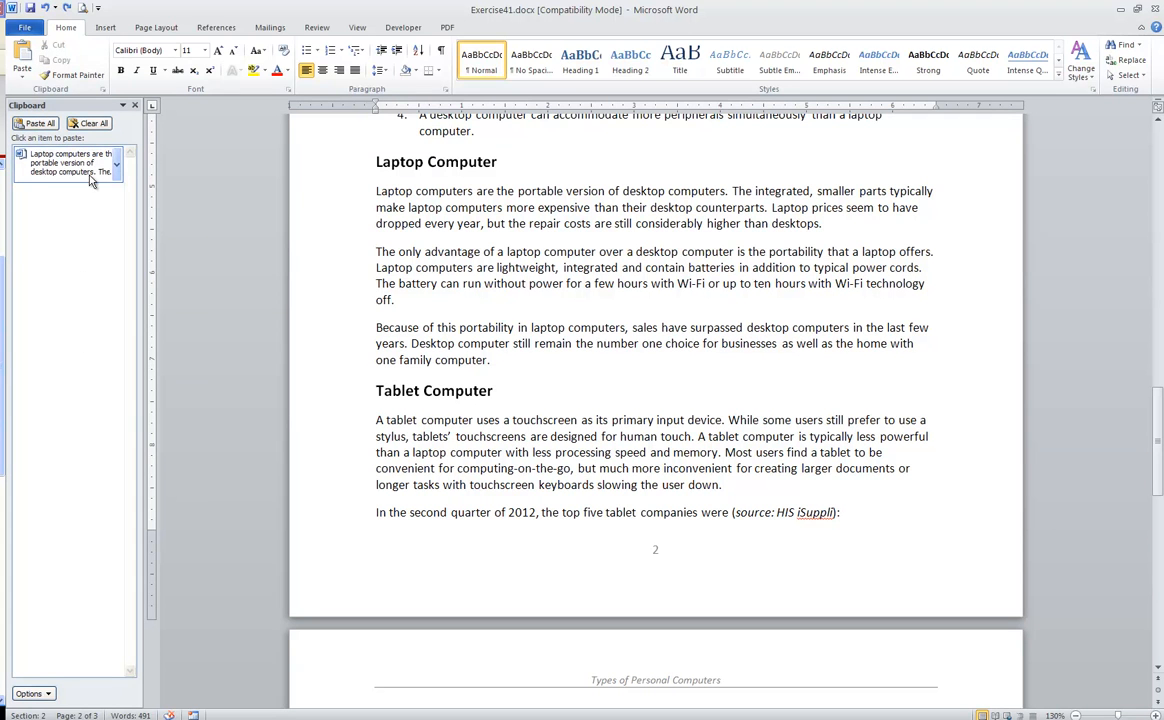
pyautogui.moveTo(42, 172)
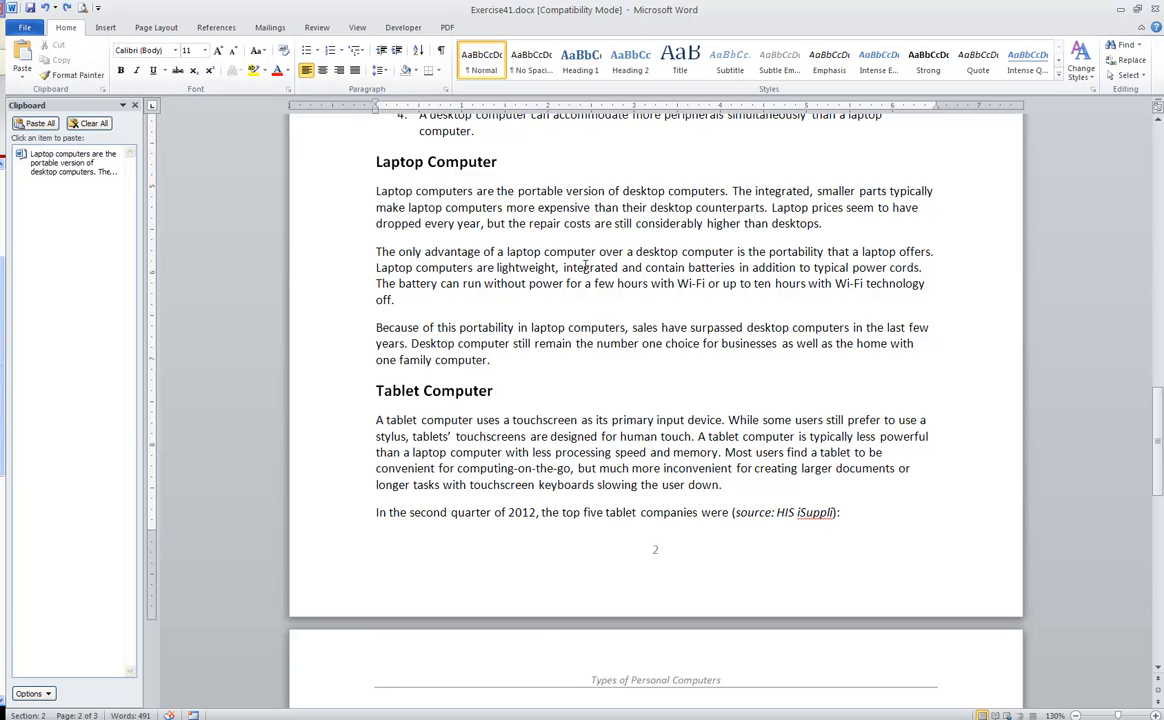
pyautogui.click(376, 252)
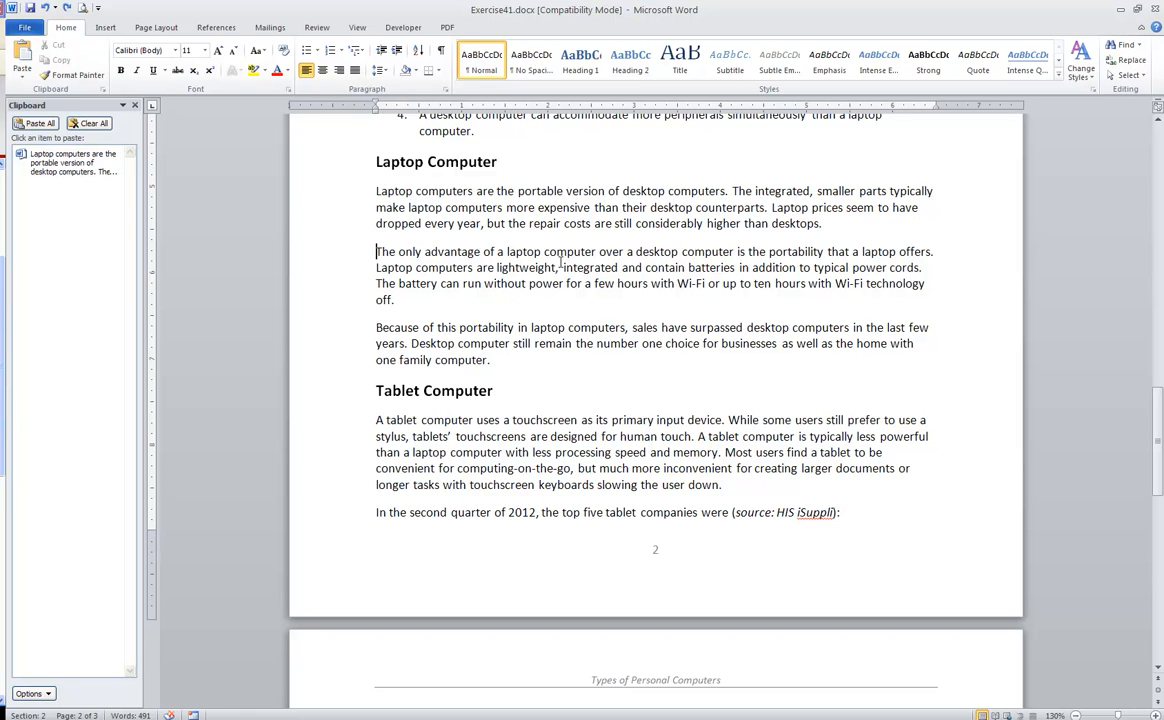
pyautogui.click(56, 60)
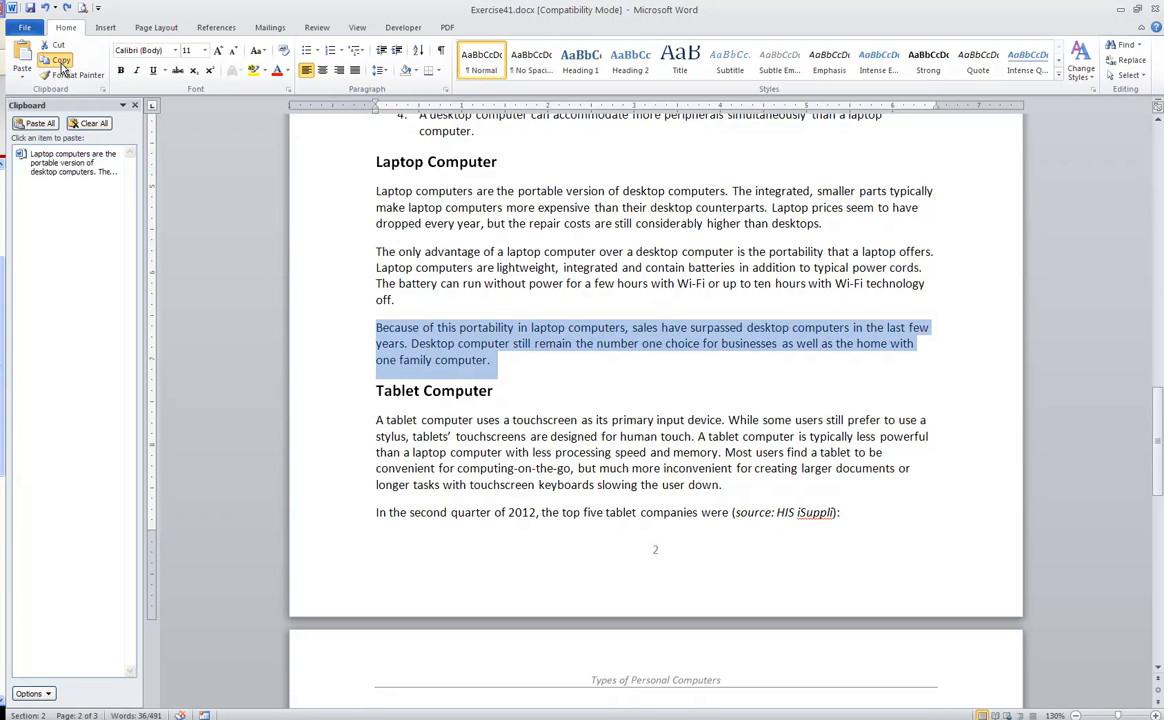
pyautogui.click(60, 60)
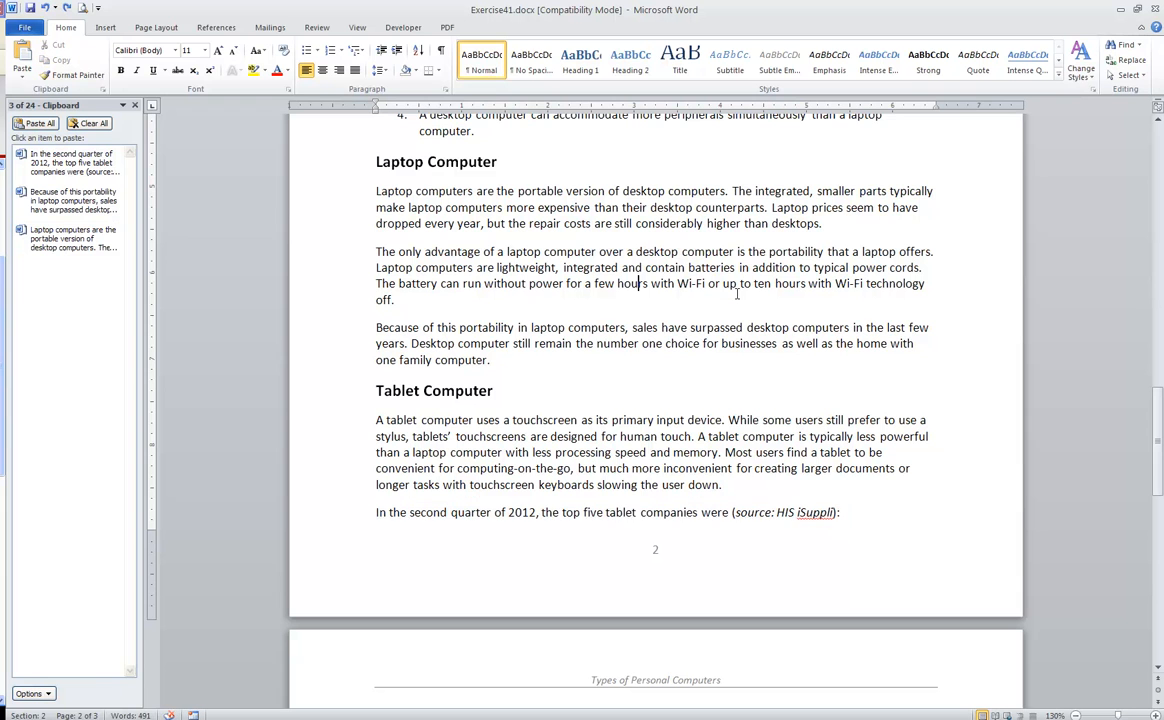
pyautogui.scroll(-3)
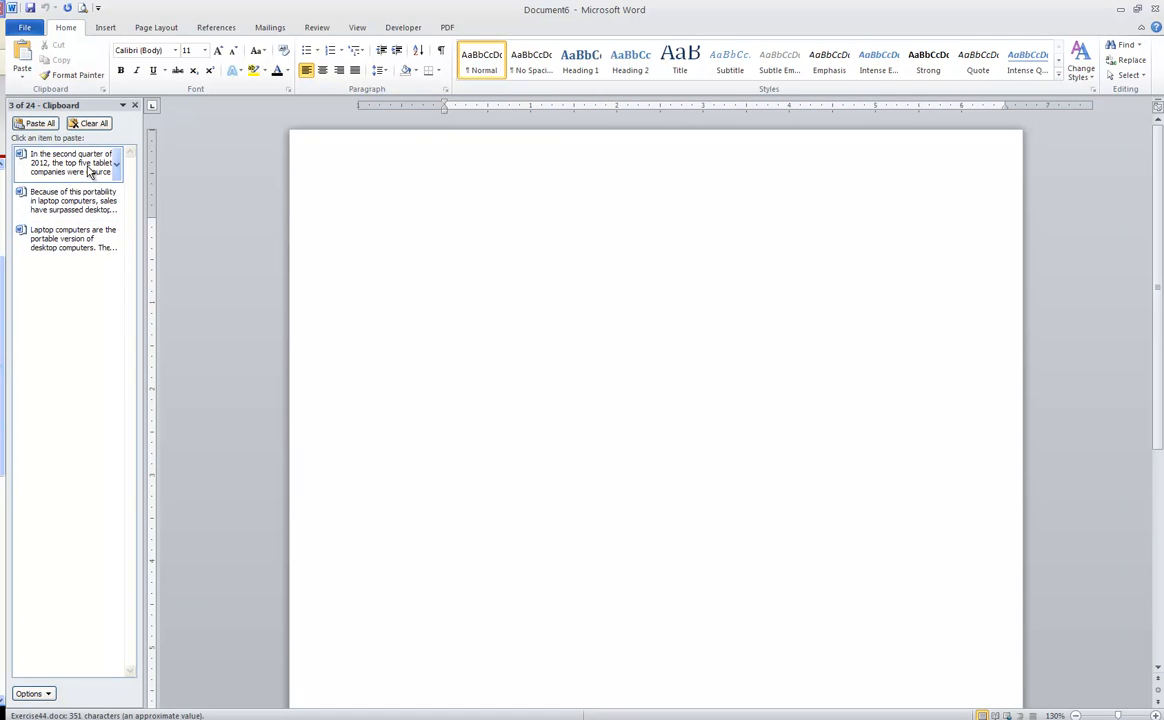
# Step: Paste the tablet sentence, portability paragraph and Laptop computers paragraph from the Clipboard pane into the new document
pyautogui.click(40, 124)
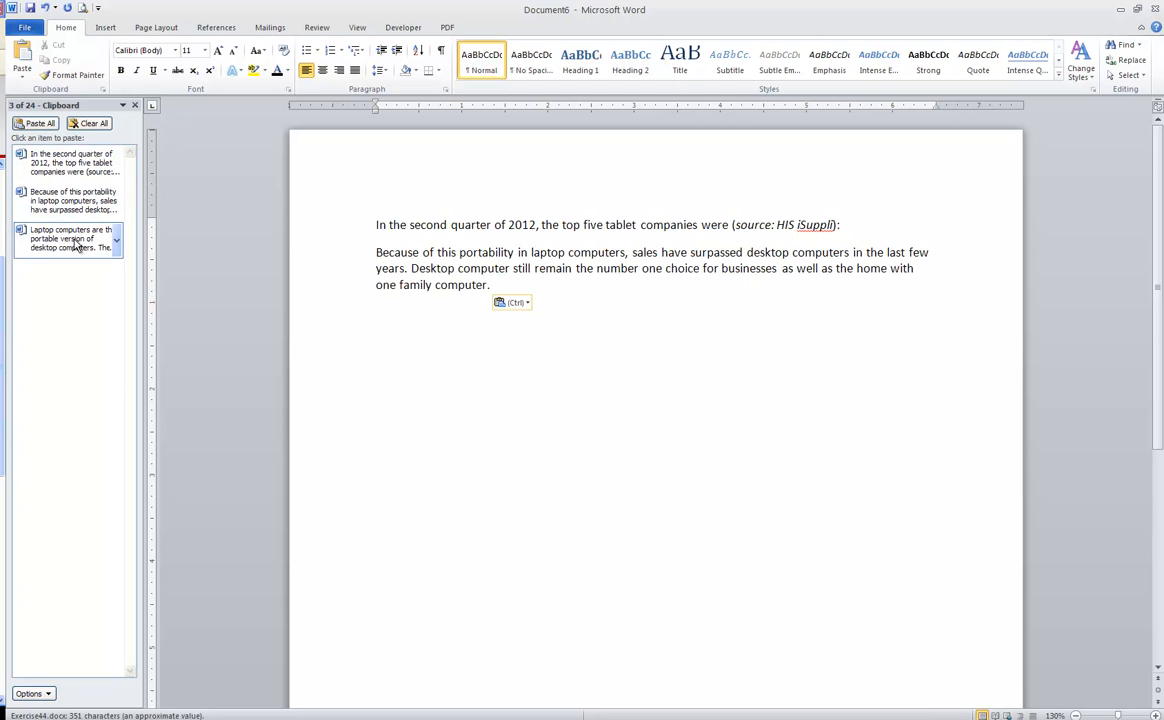
pyautogui.click(70, 238)
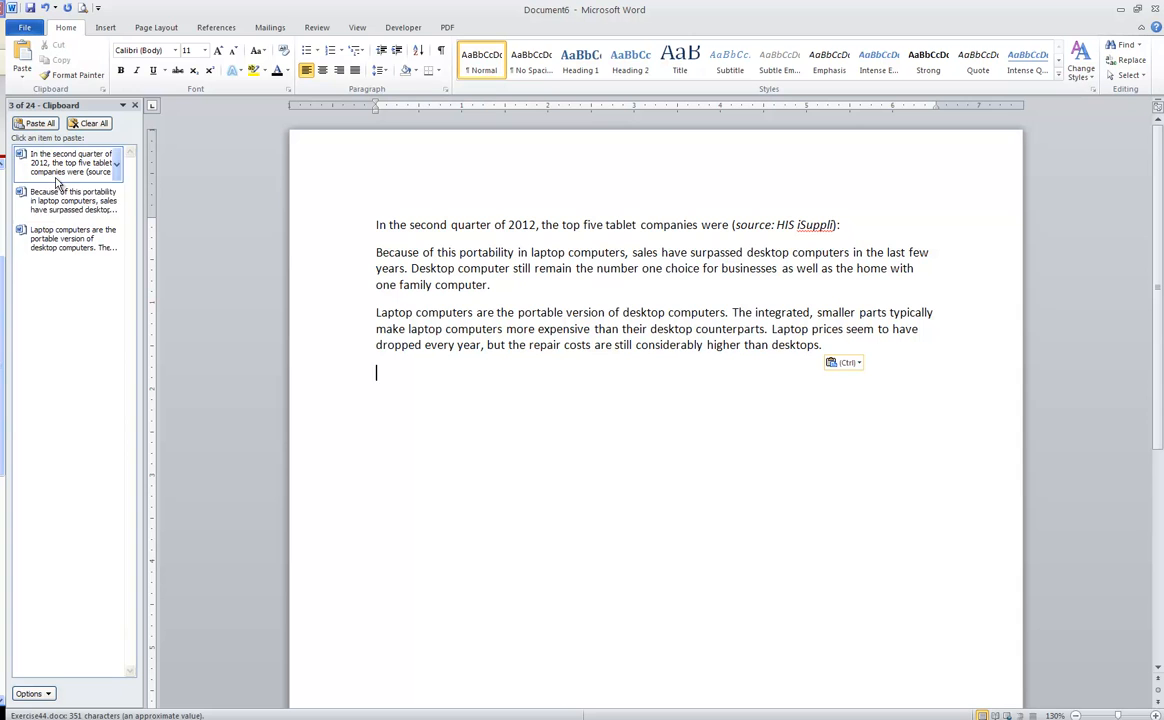
pyautogui.moveTo(70, 238)
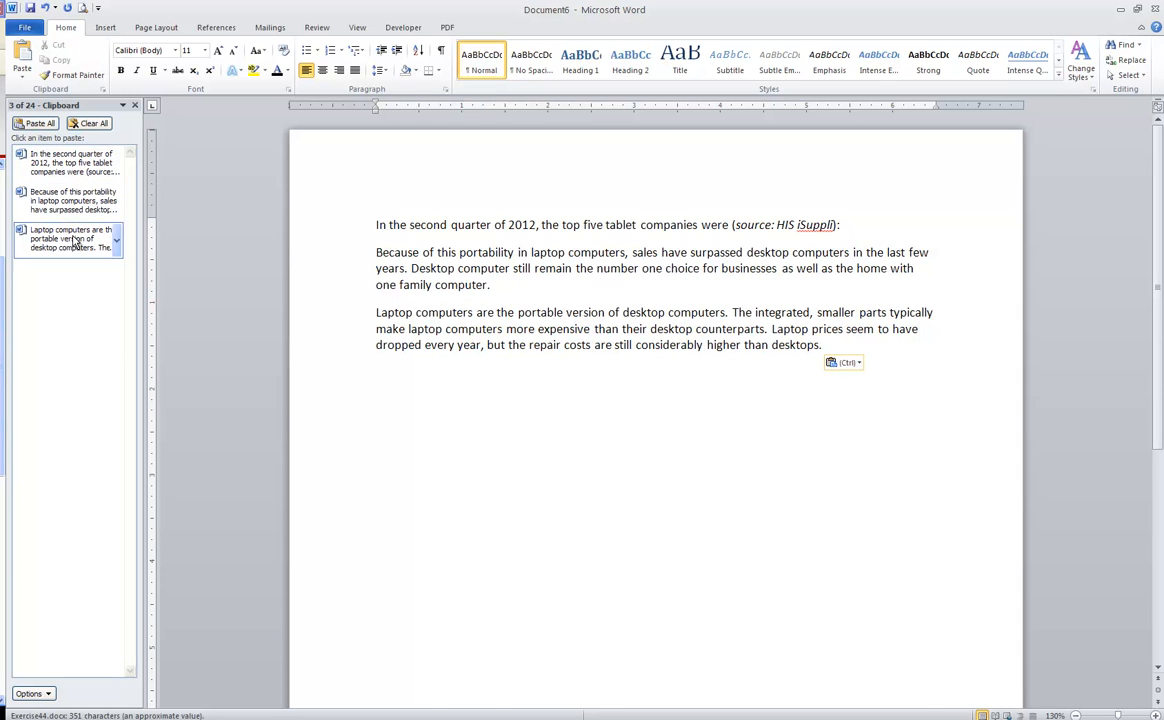
pyautogui.moveTo(62, 344)
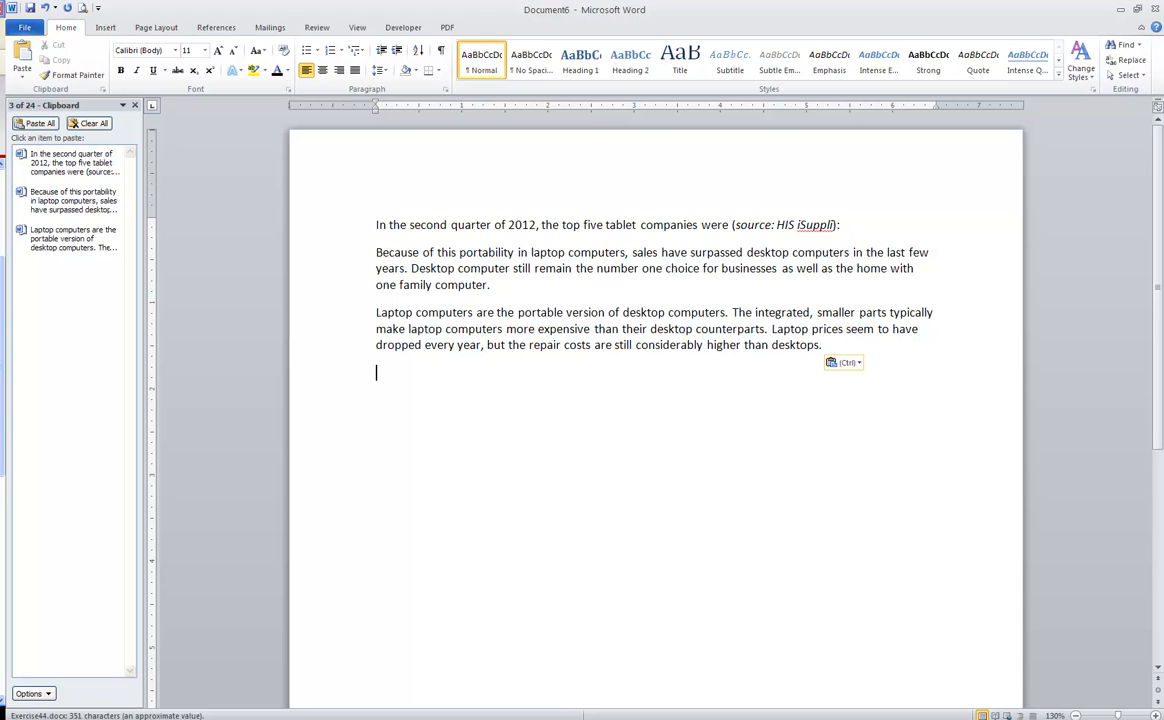
pyautogui.moveTo(100, 148)
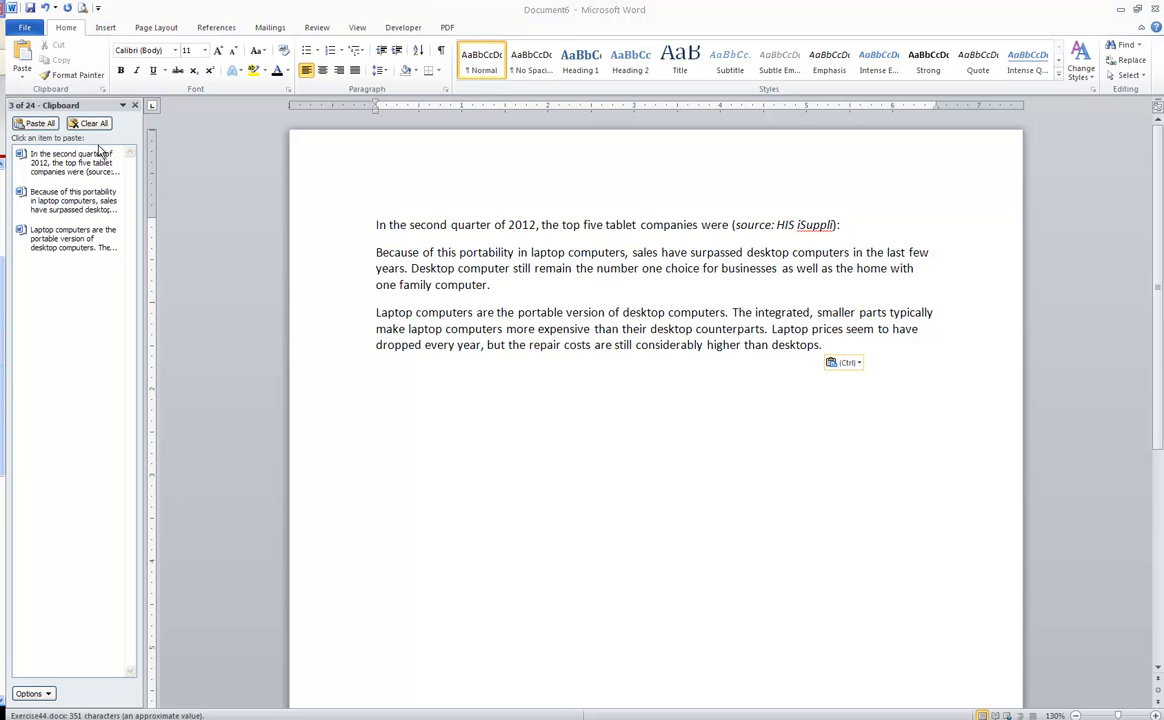
pyautogui.moveTo(212, 196)
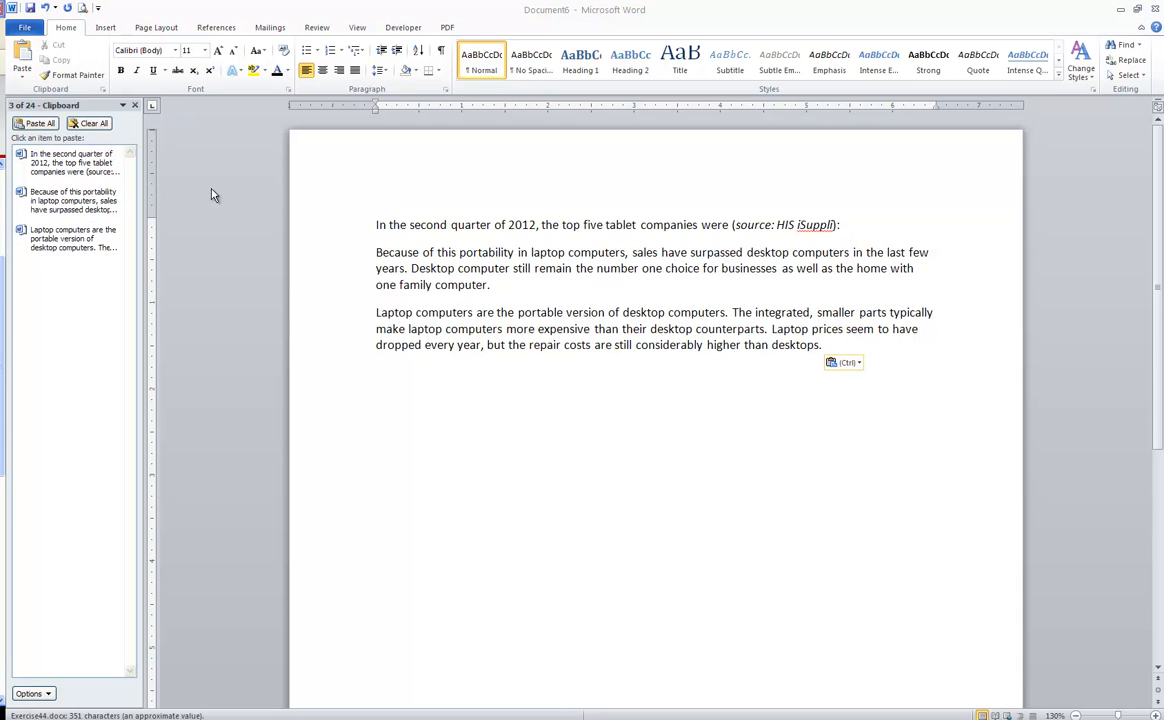
pyautogui.moveTo(136, 420)
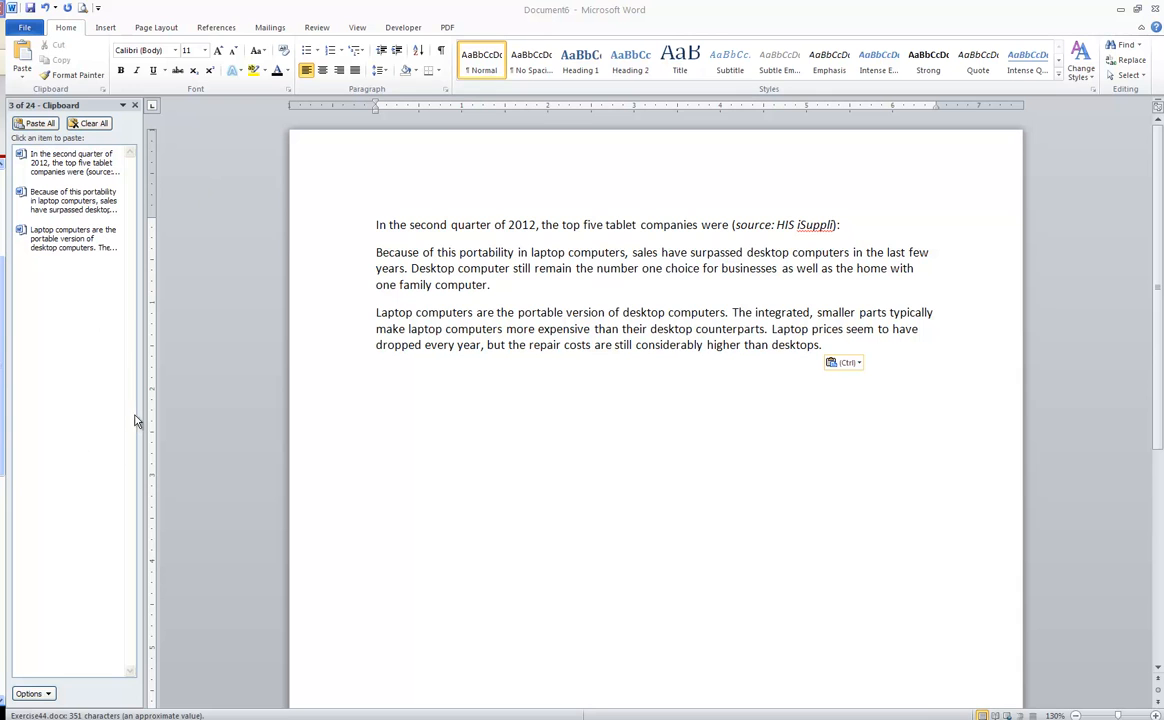
pyautogui.moveTo(116, 400)
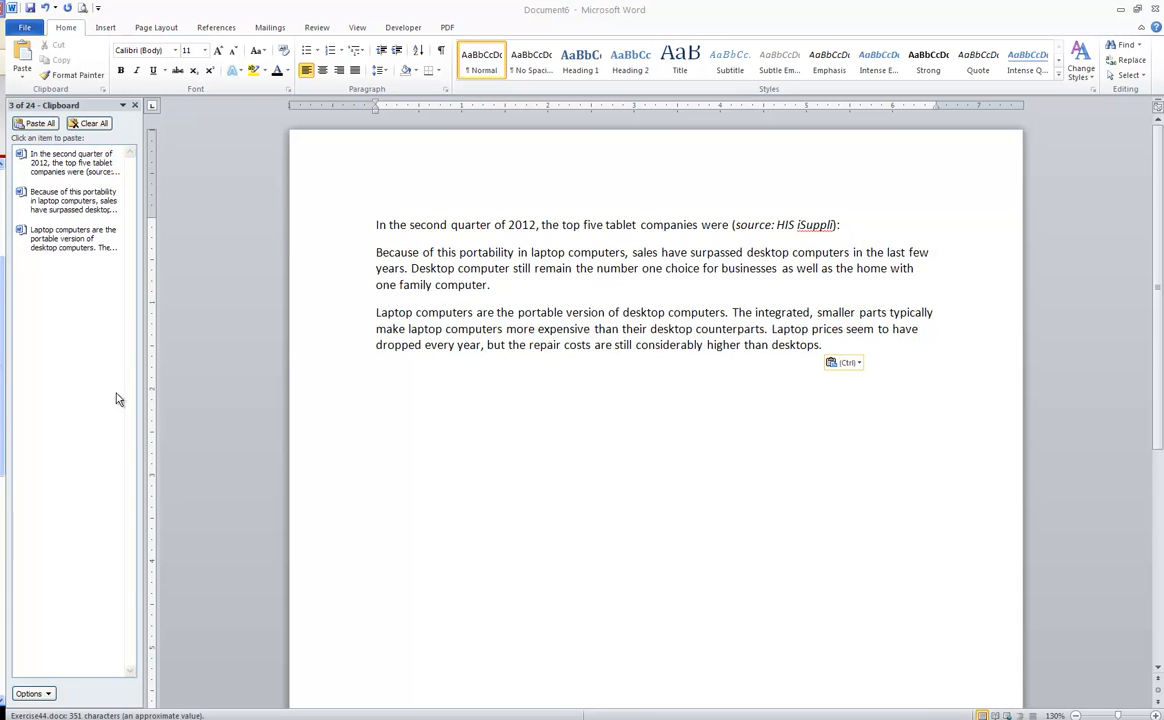
pyautogui.moveTo(108, 206)
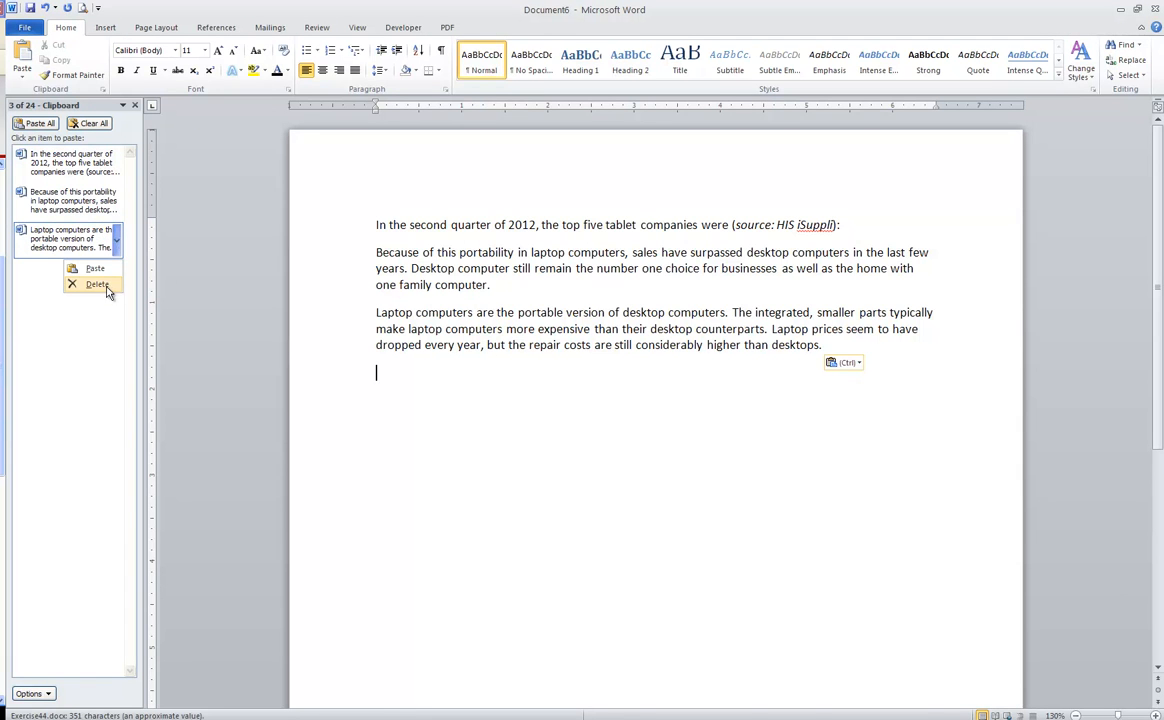
# Step: Delete the Laptop computers clipboard item, Clear All remaining items and close the Clipboard pane
pyautogui.click(96, 284)
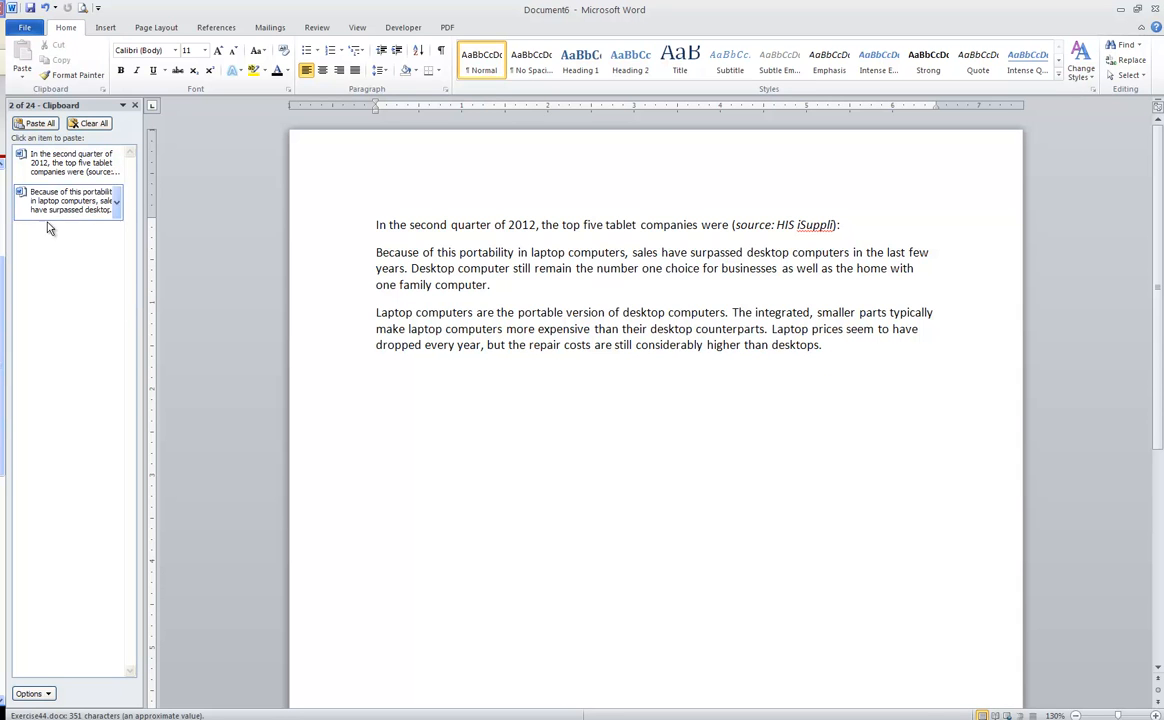
pyautogui.moveTo(70, 162)
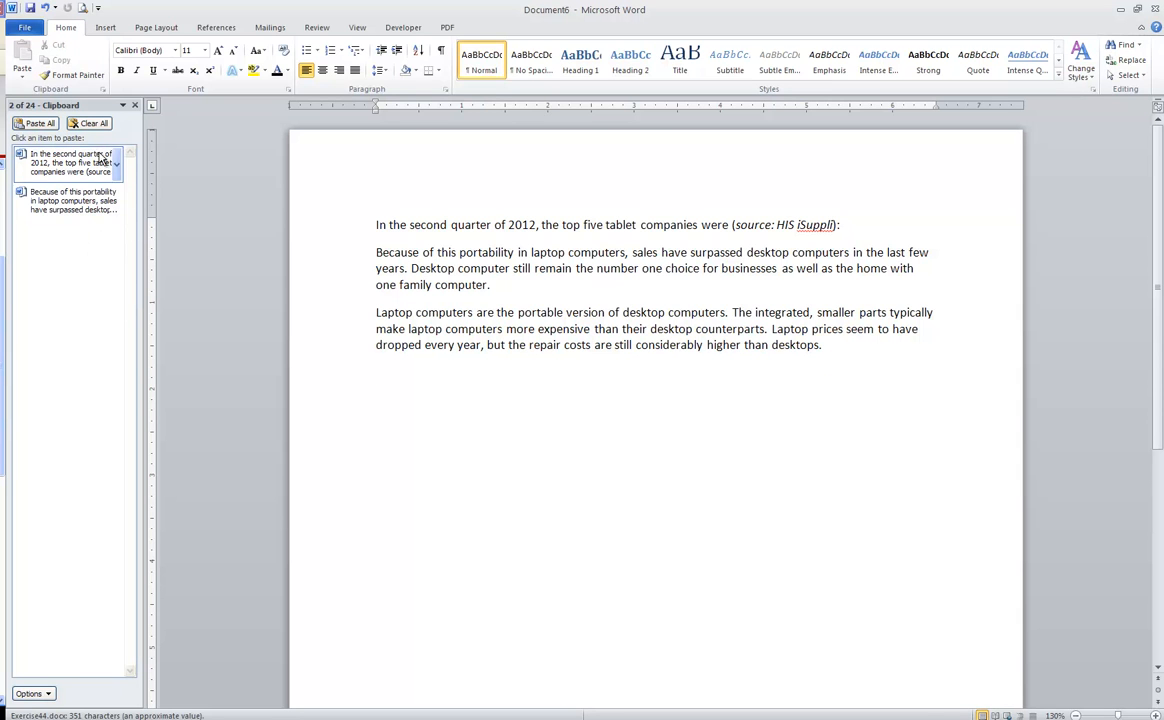
pyautogui.click(88, 124)
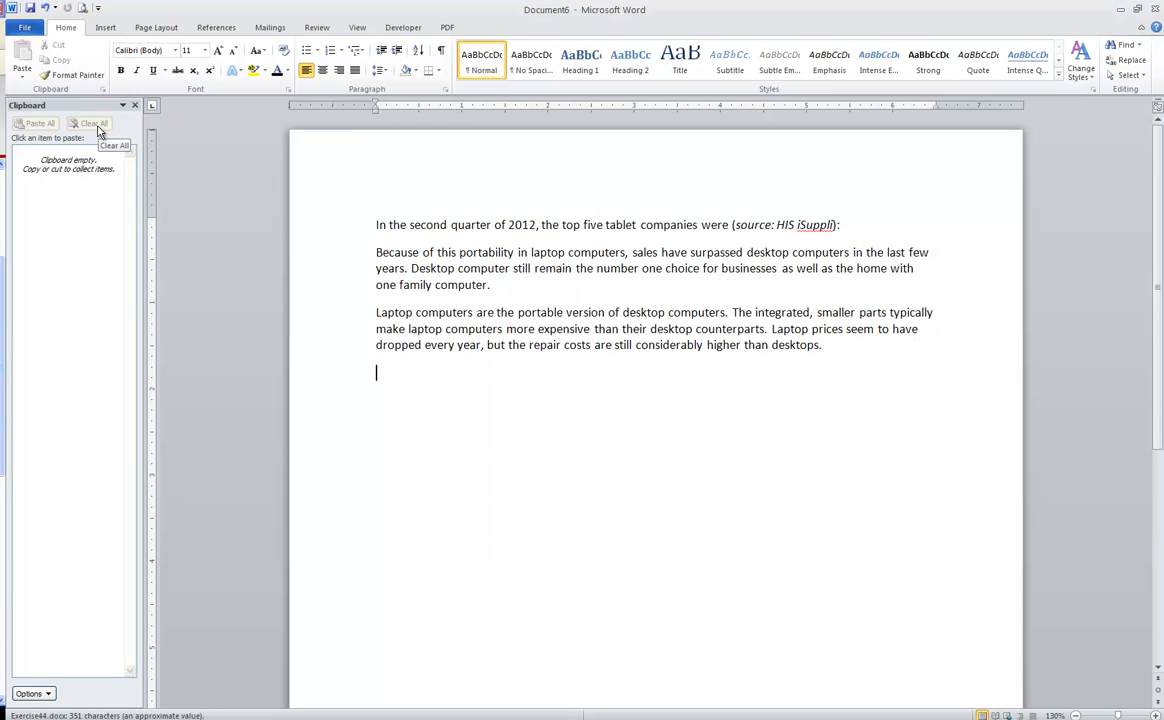
pyautogui.moveTo(104, 132)
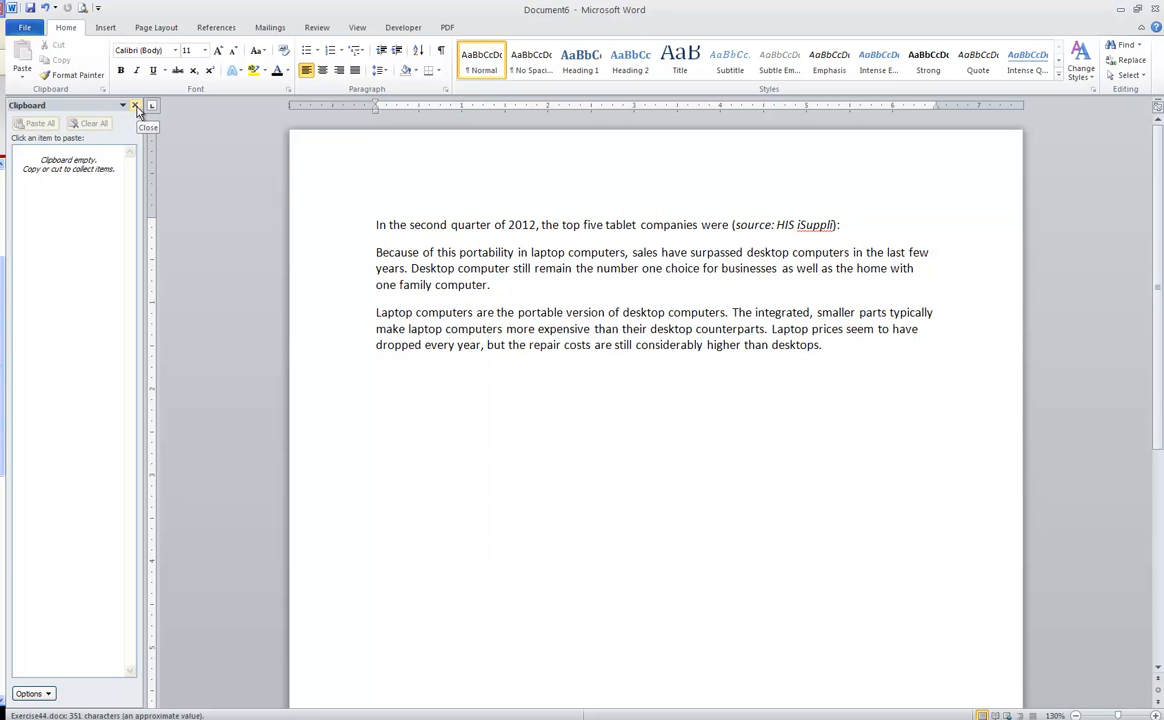
pyautogui.click(136, 104)
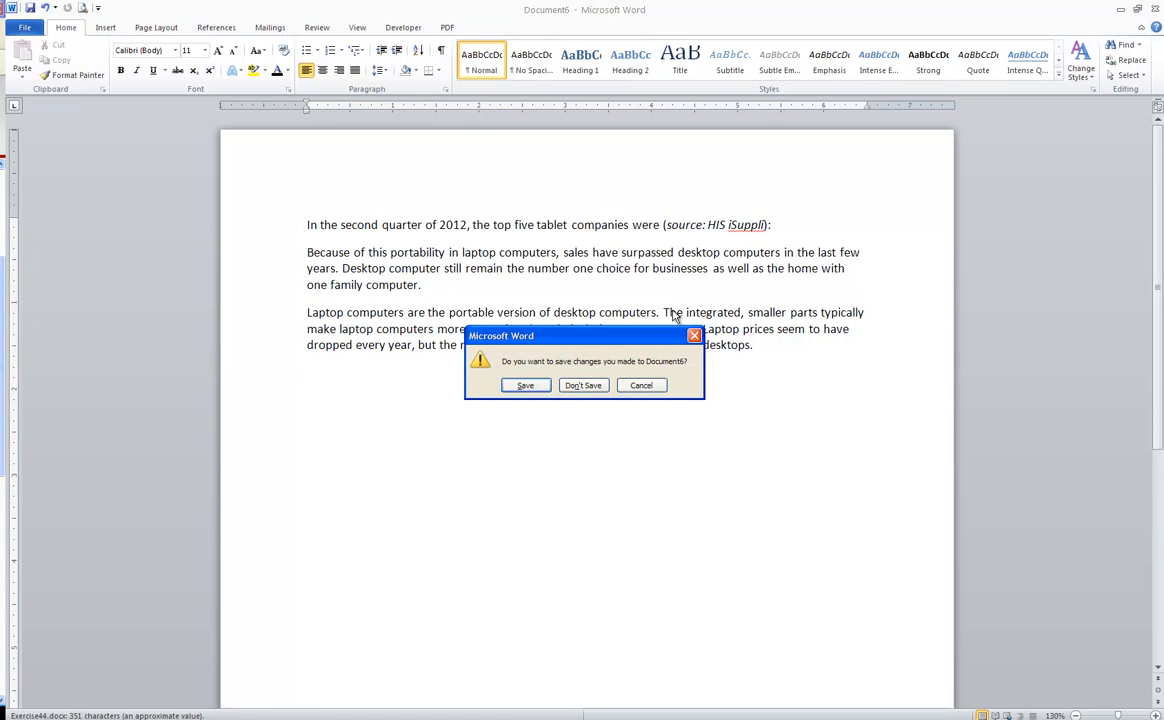
# Step: Close Document8 with Don't Save, returning to Exercise43.docx
pyautogui.click(584, 384)
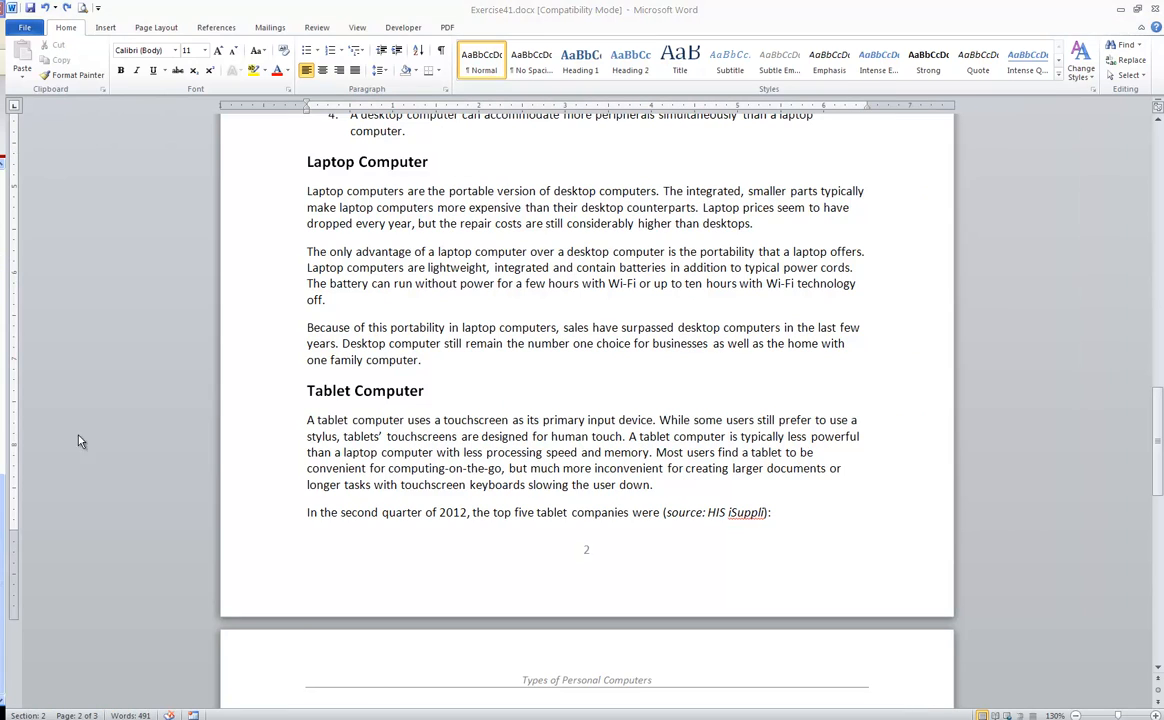
pyautogui.moveTo(508, 408)
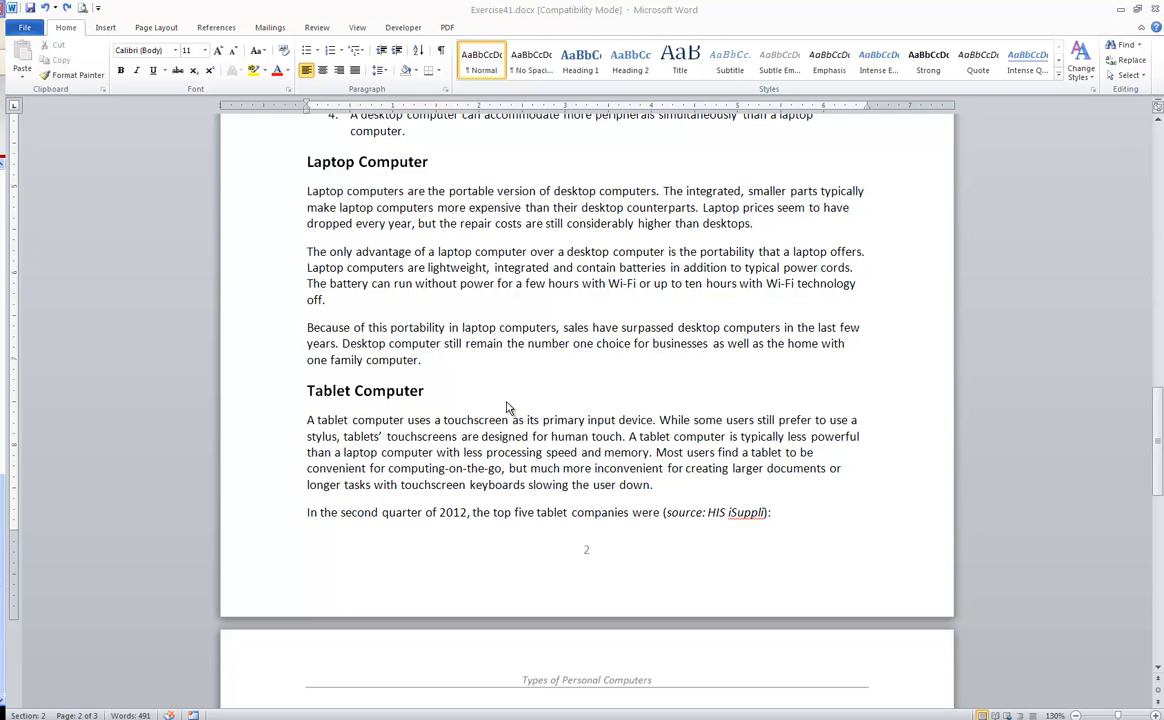
pyautogui.moveTo(520, 356)
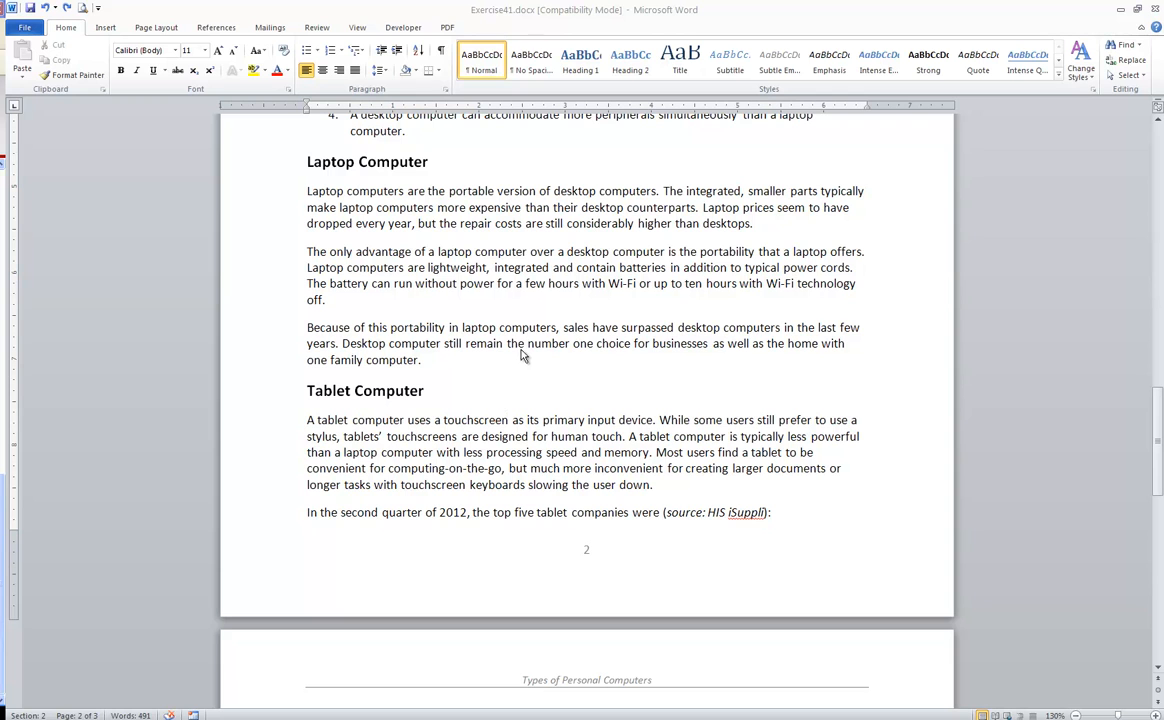
pyautogui.moveTo(576, 200)
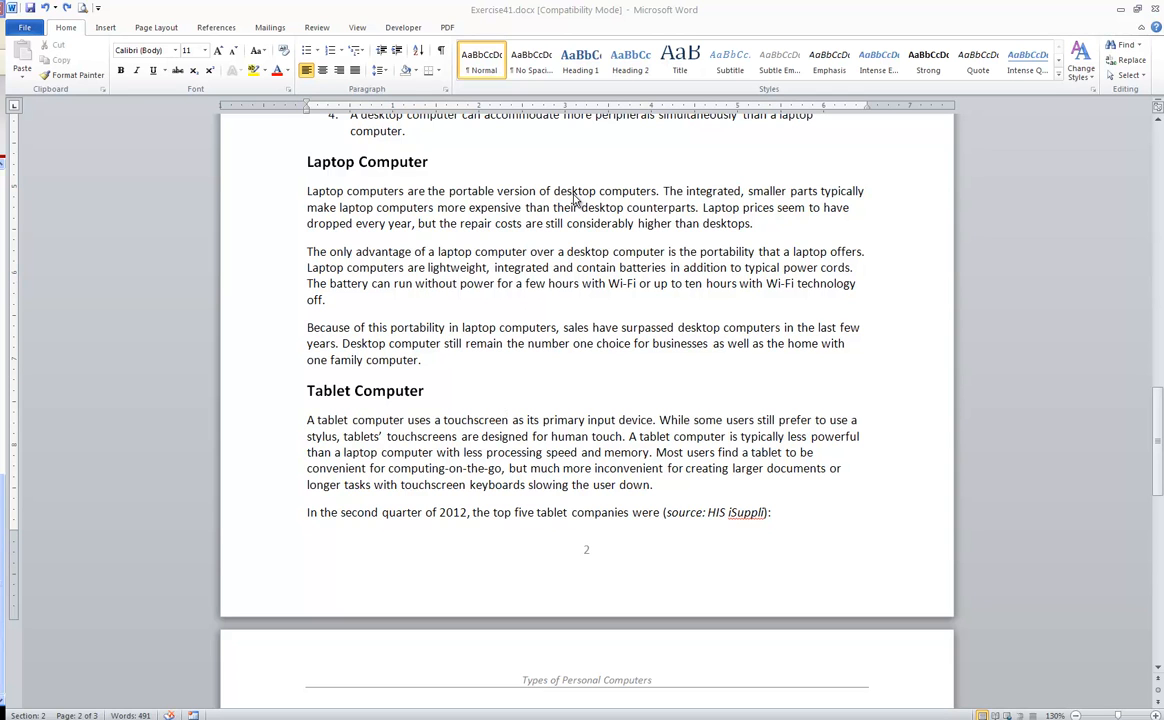
pyautogui.doubleClick(574, 192)
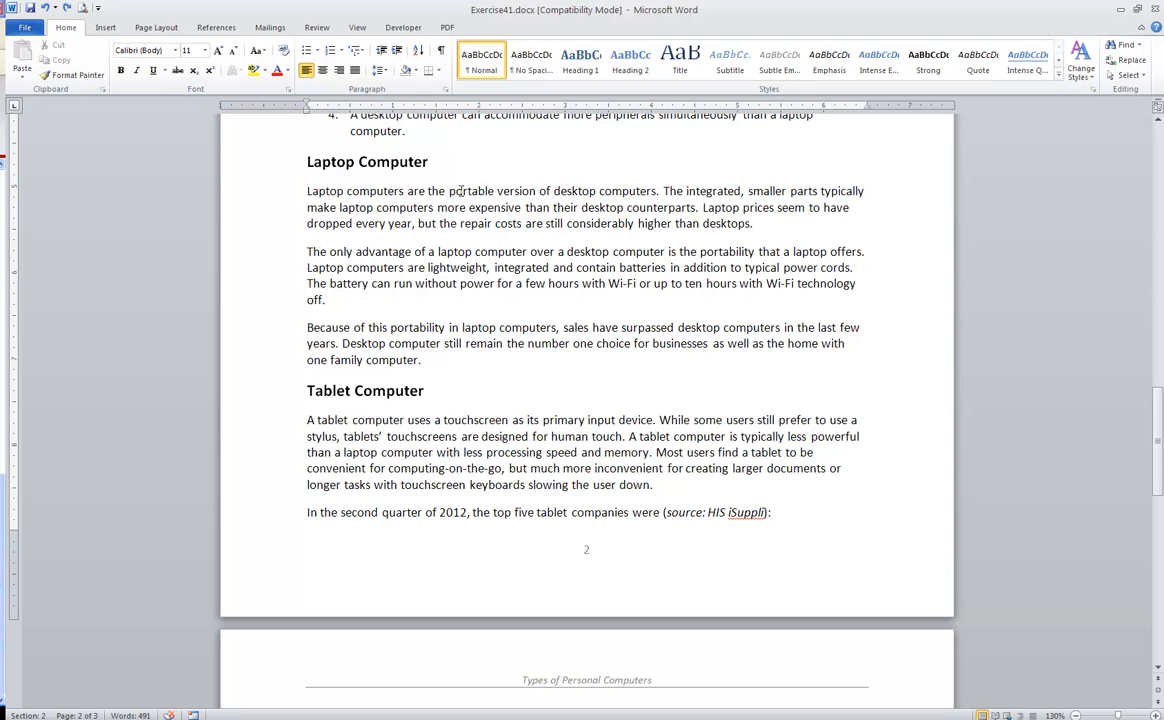
pyautogui.moveTo(448, 192); pyautogui.dragTo(596, 192)
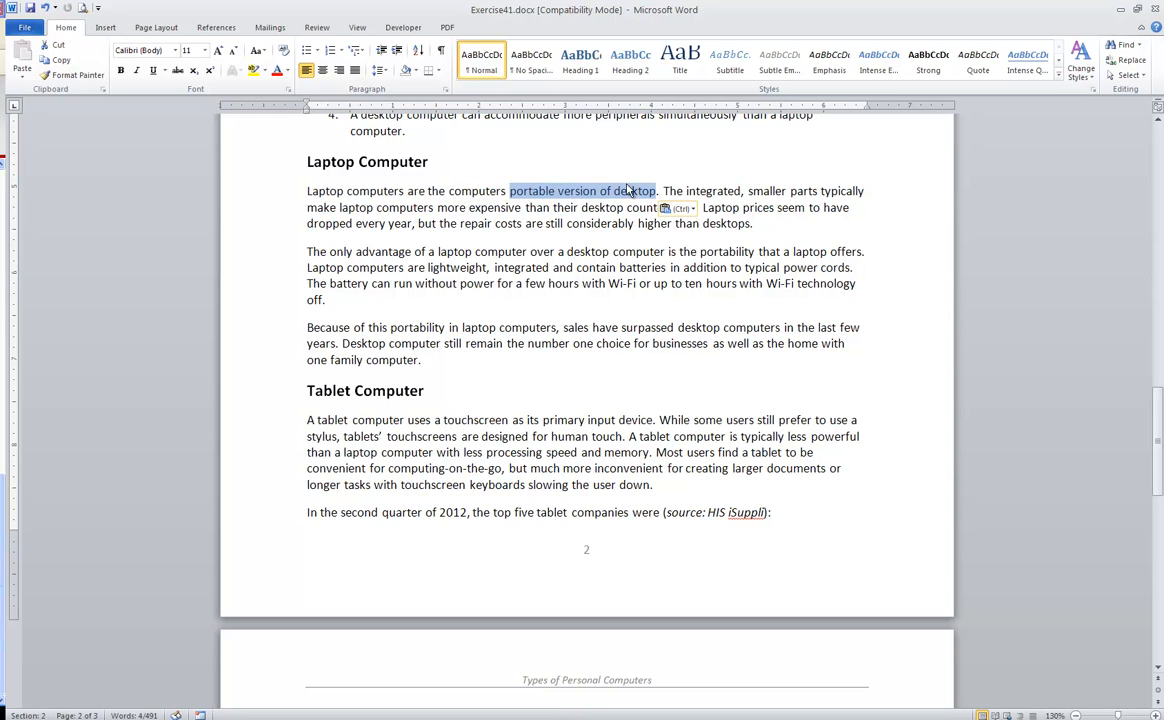
pyautogui.moveTo(372, 152)
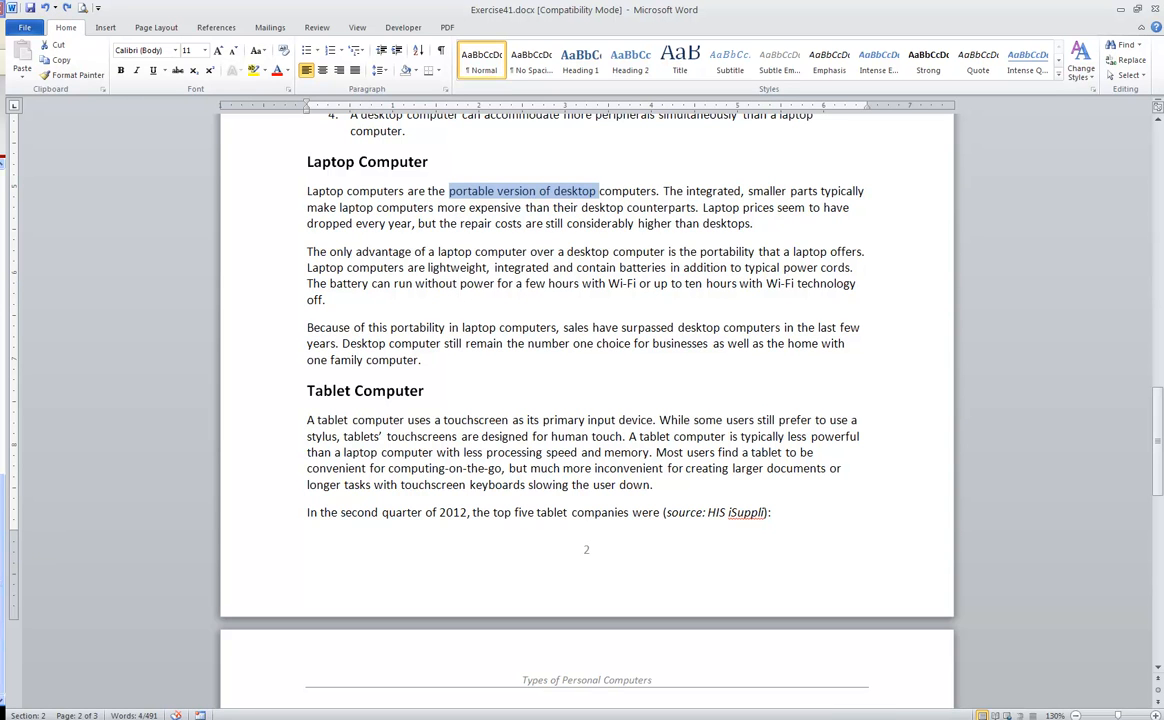
pyautogui.scroll(-3)
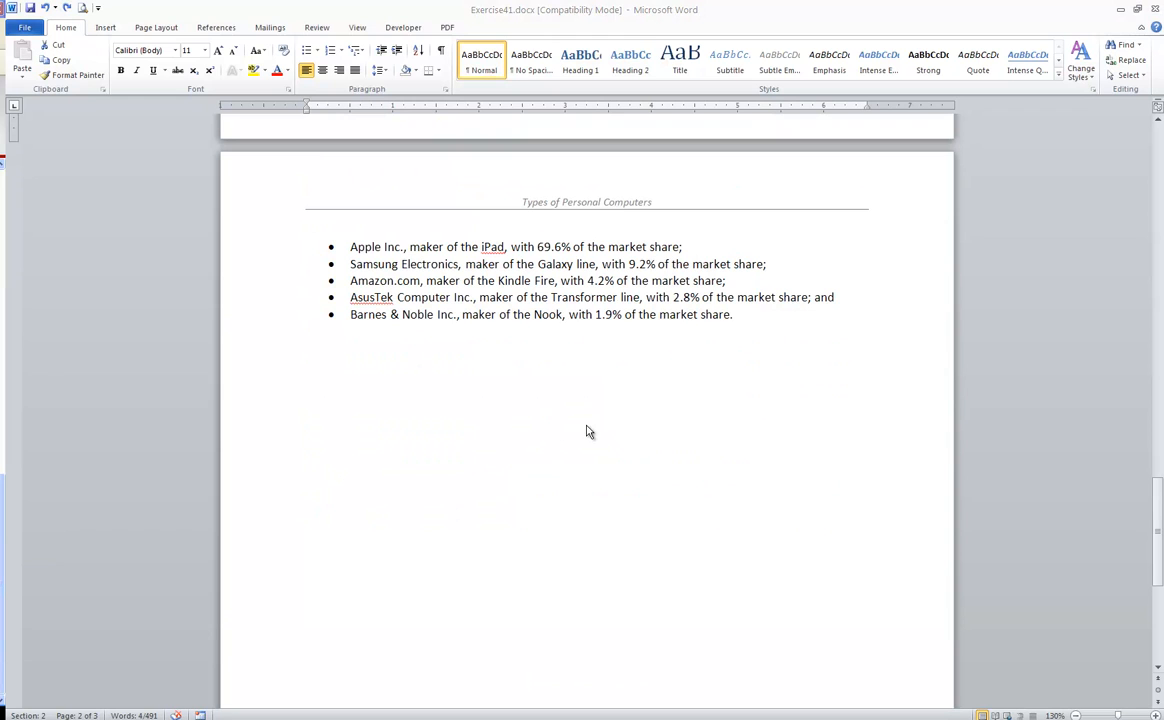
pyautogui.moveTo(510, 332)
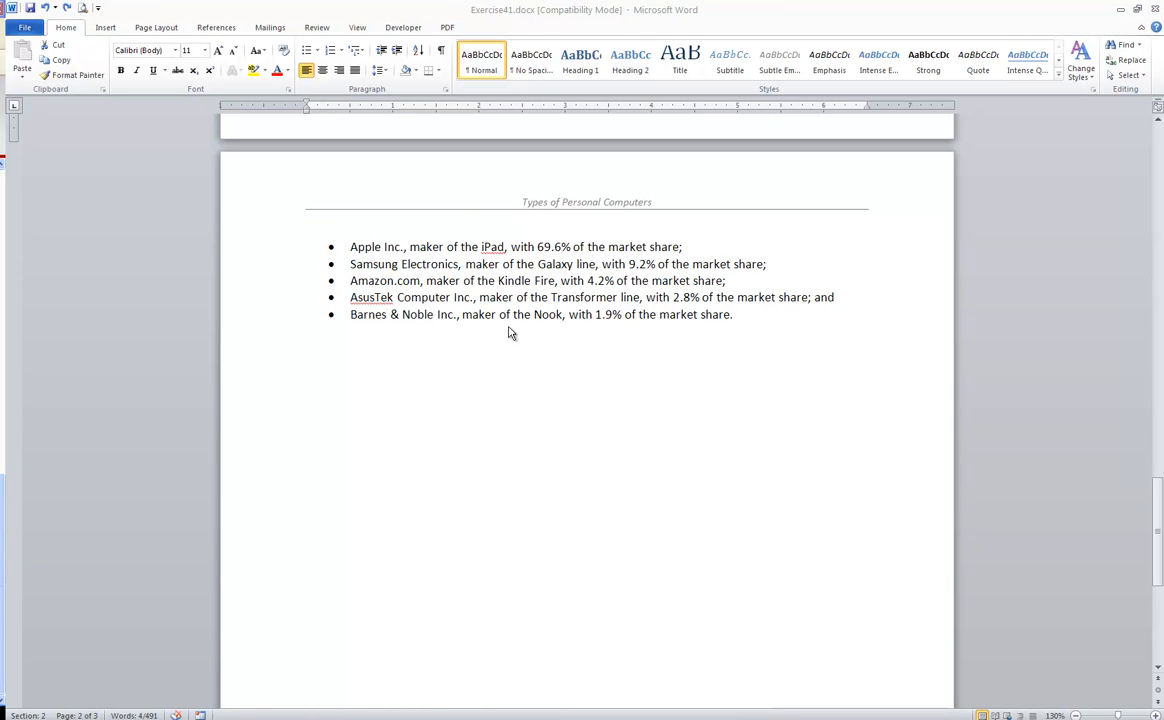
pyautogui.moveTo(488, 270)
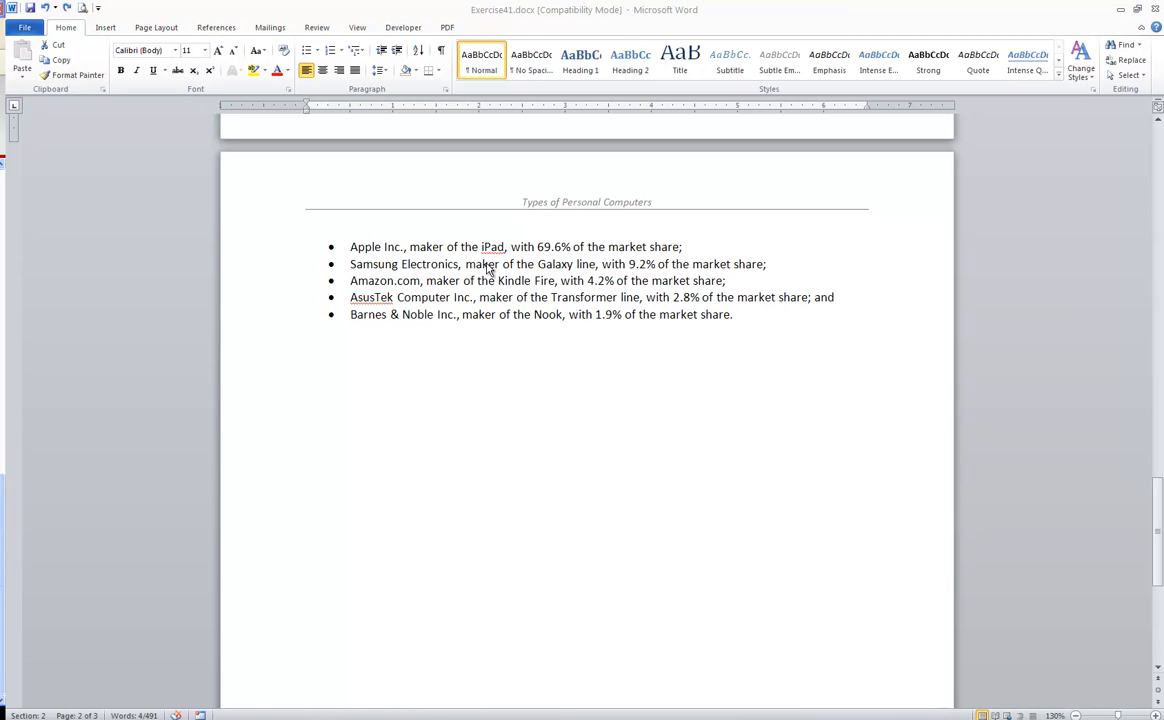
pyautogui.moveTo(408, 290)
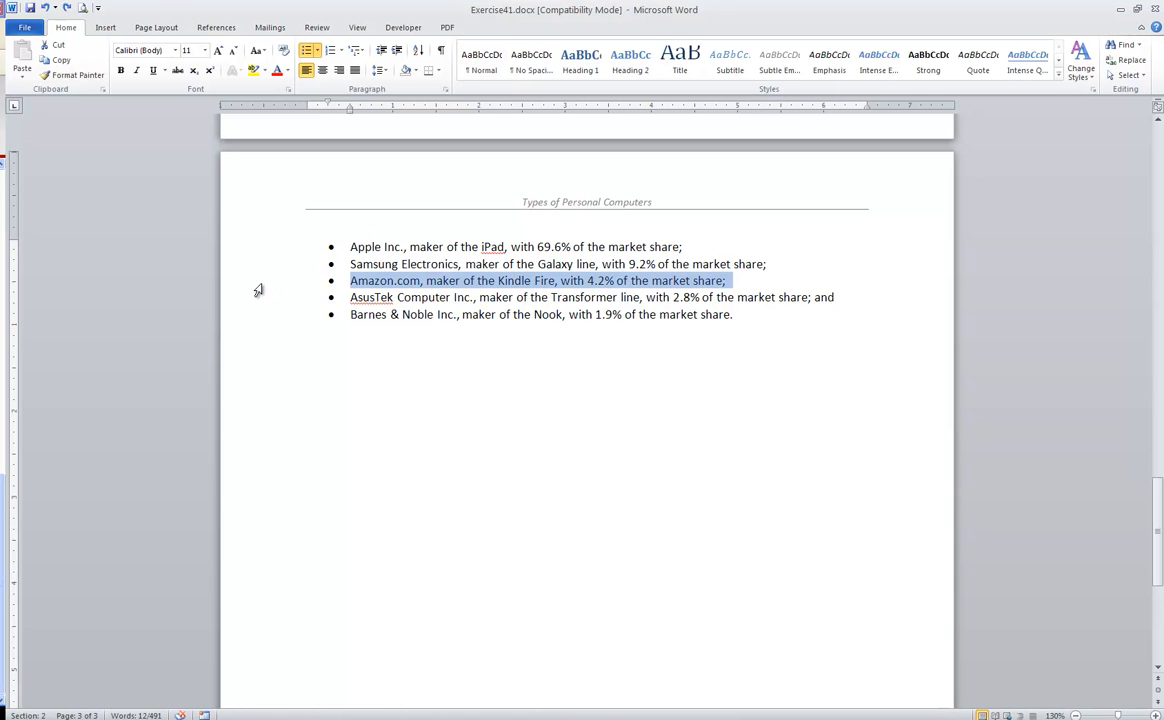
pyautogui.moveTo(390, 288)
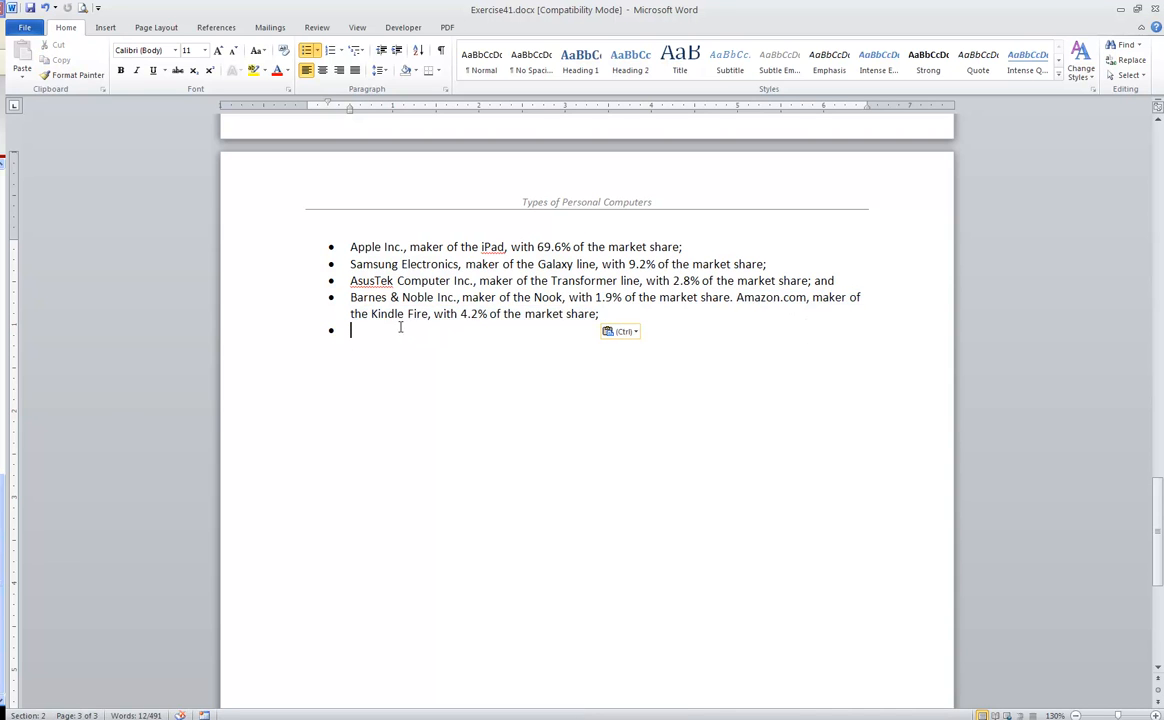
pyautogui.moveTo(736, 296); pyautogui.dragTo(598, 312)
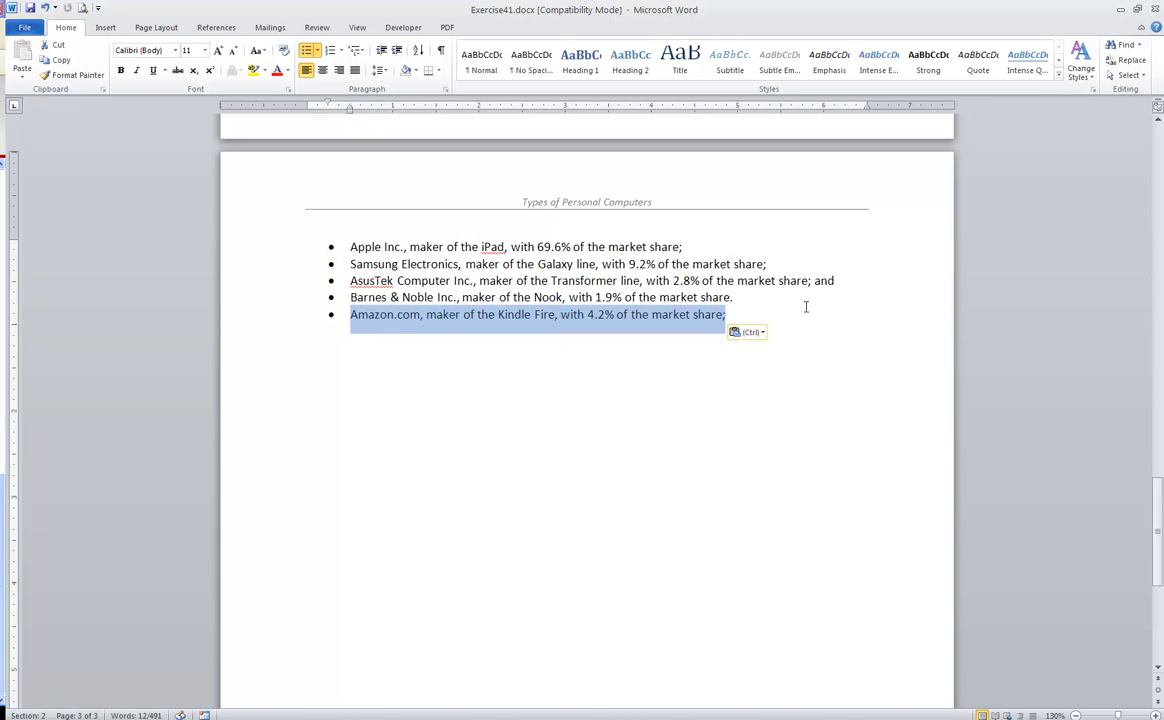
pyautogui.moveTo(560, 330)
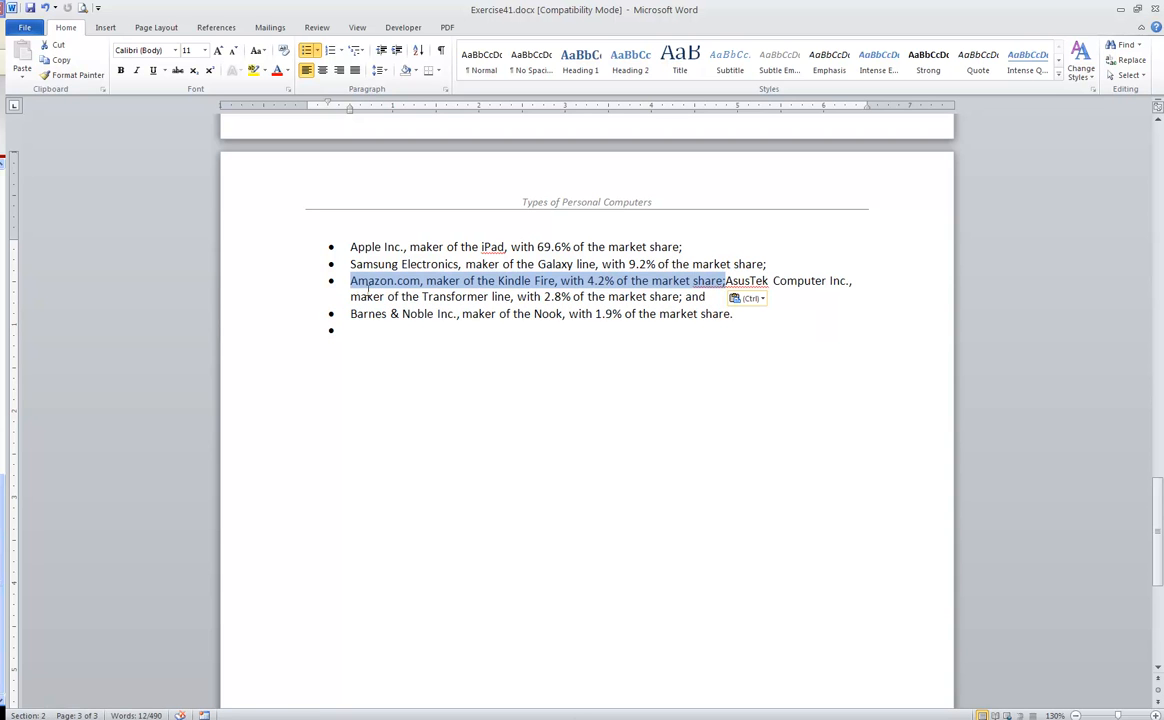
pyautogui.moveTo(350, 280); pyautogui.dragTo(706, 296)
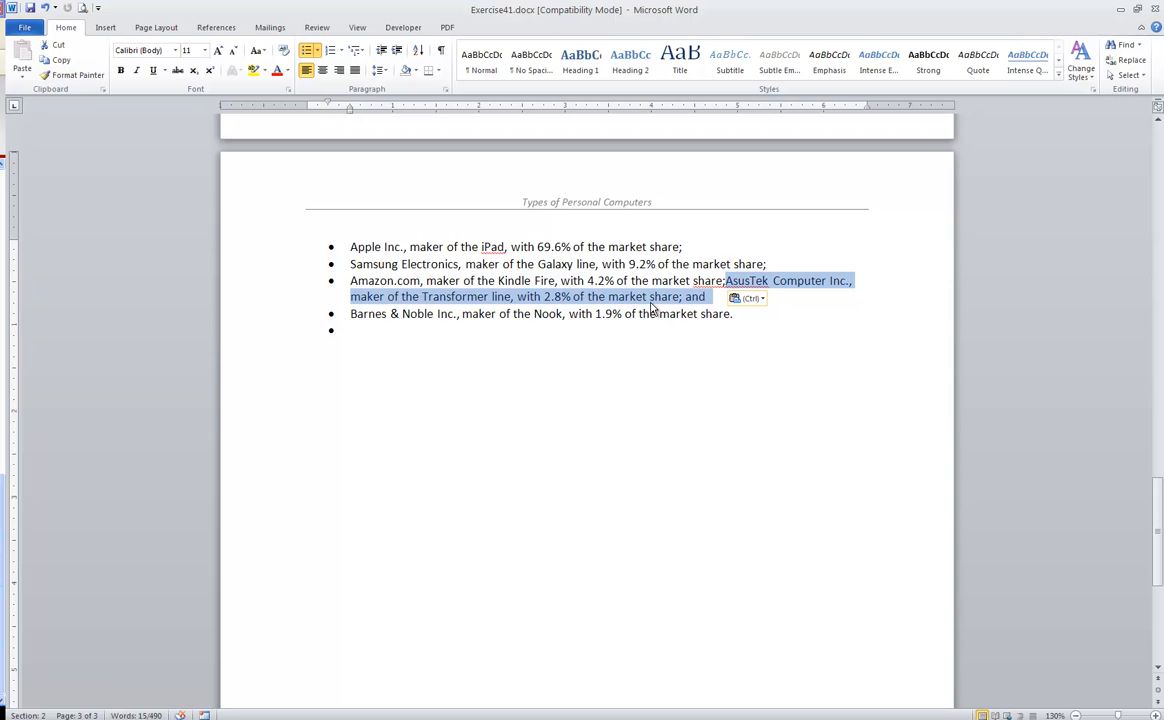
pyautogui.click(350, 312)
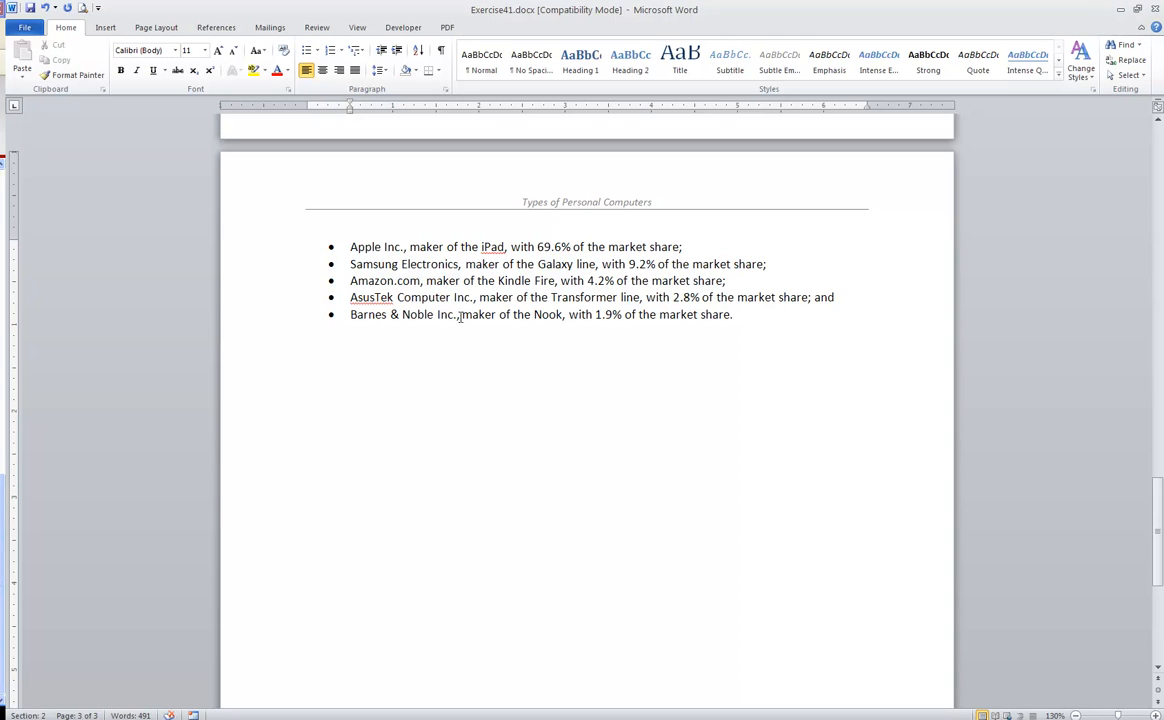
# Step: Right-drag the Laptop computers paragraph to the section start and choose Copy Here
pyautogui.scroll(3)
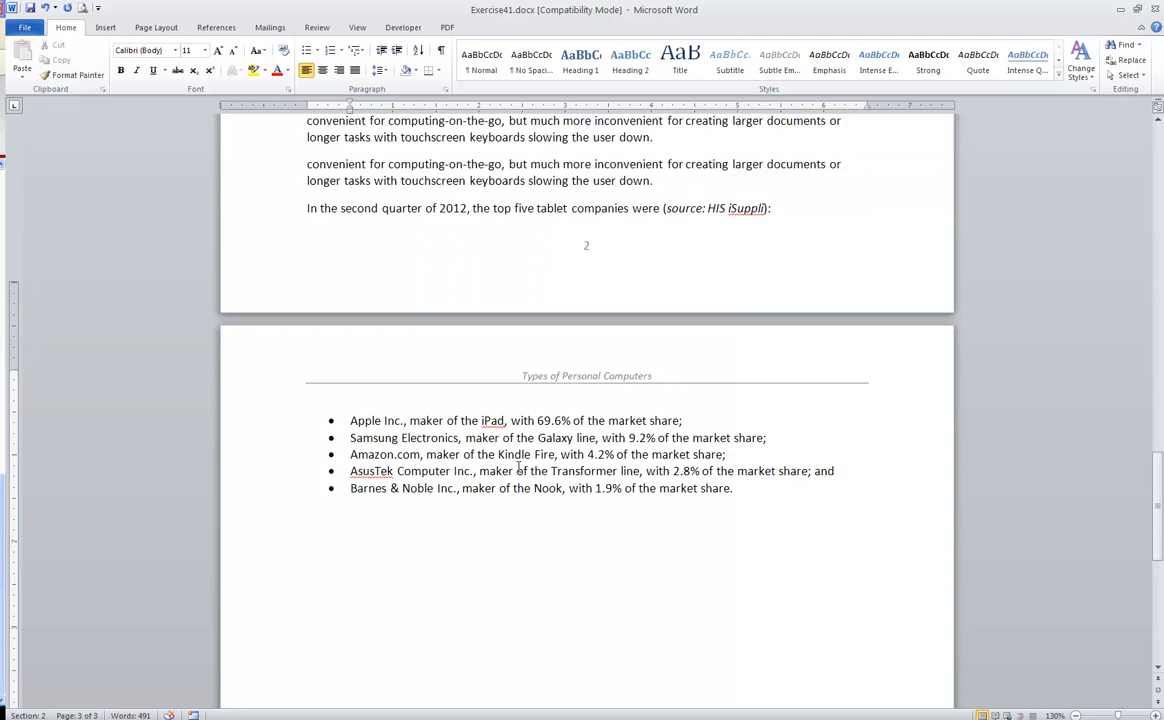
pyautogui.scroll(3)
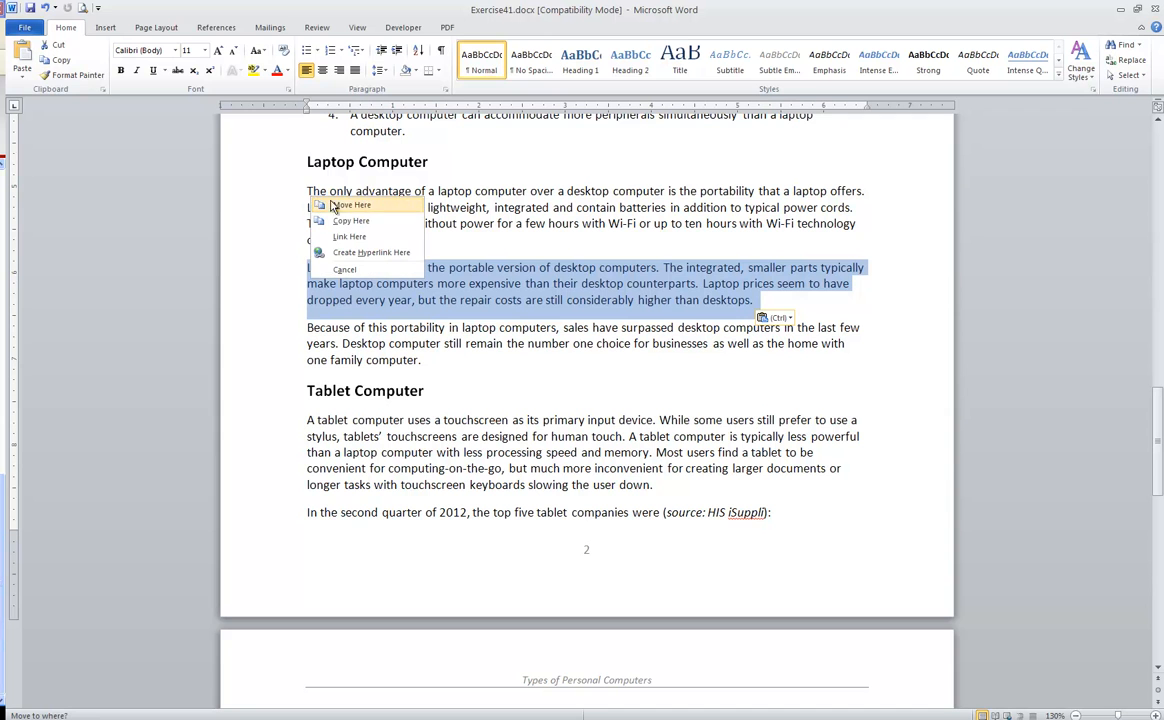
pyautogui.click(352, 204)
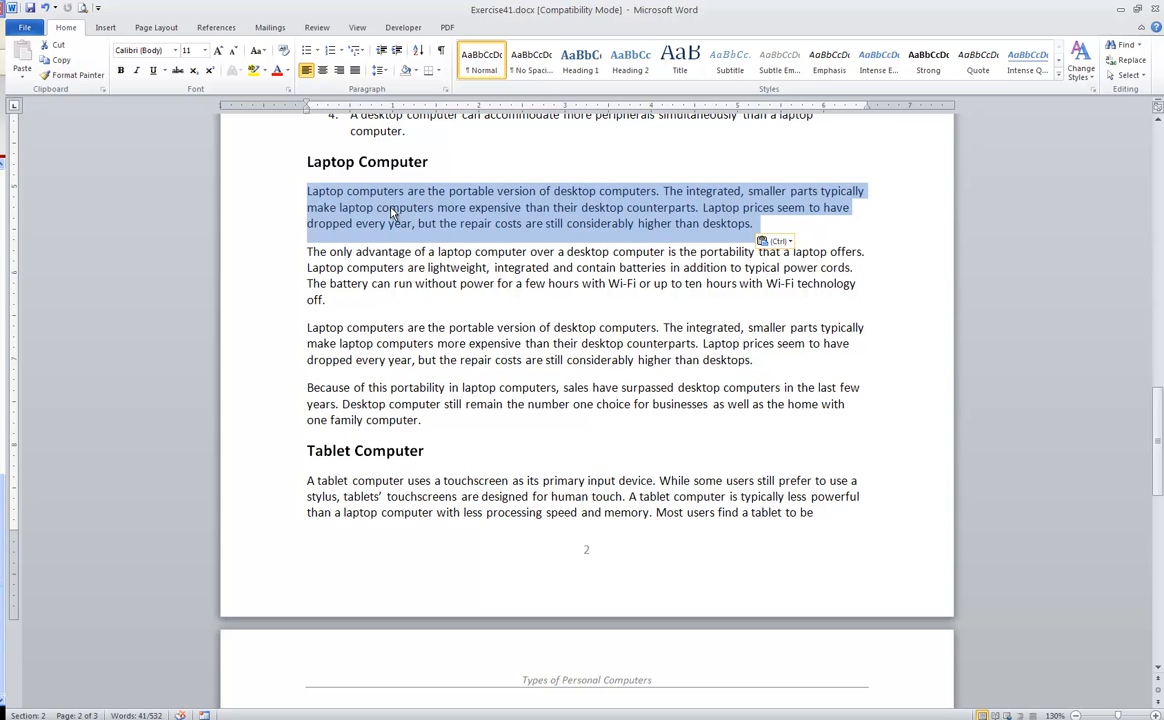
pyautogui.click(392, 224)
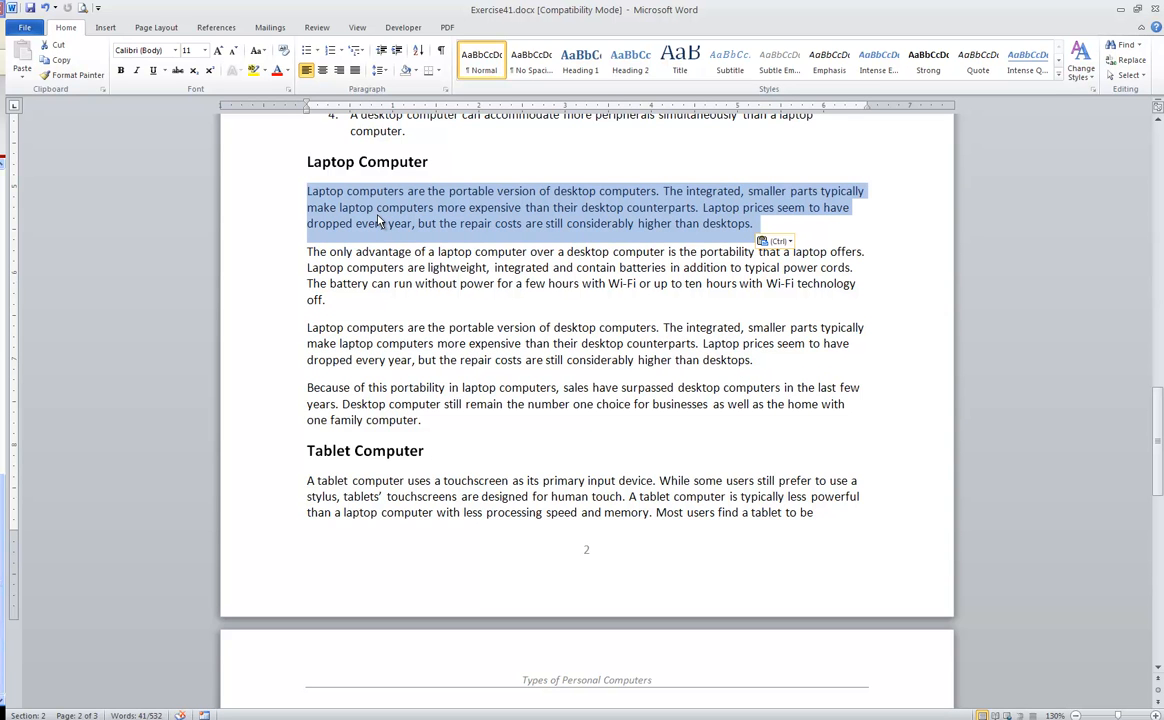
pyautogui.moveTo(348, 228)
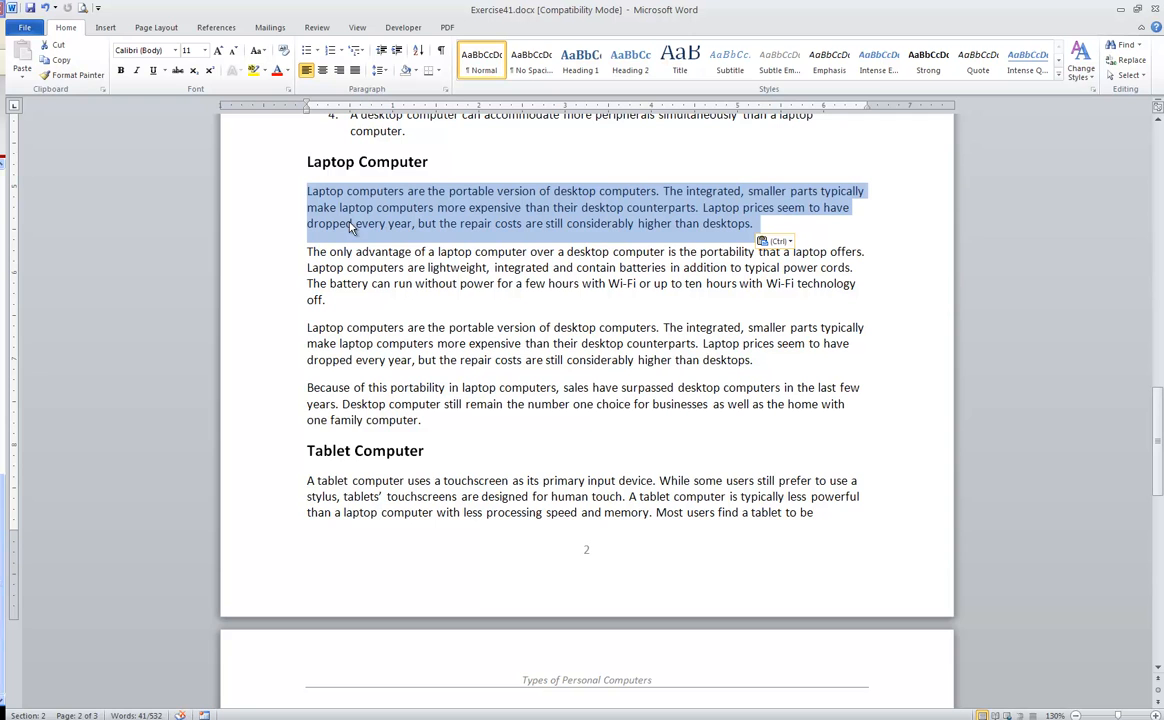
pyautogui.moveTo(268, 424)
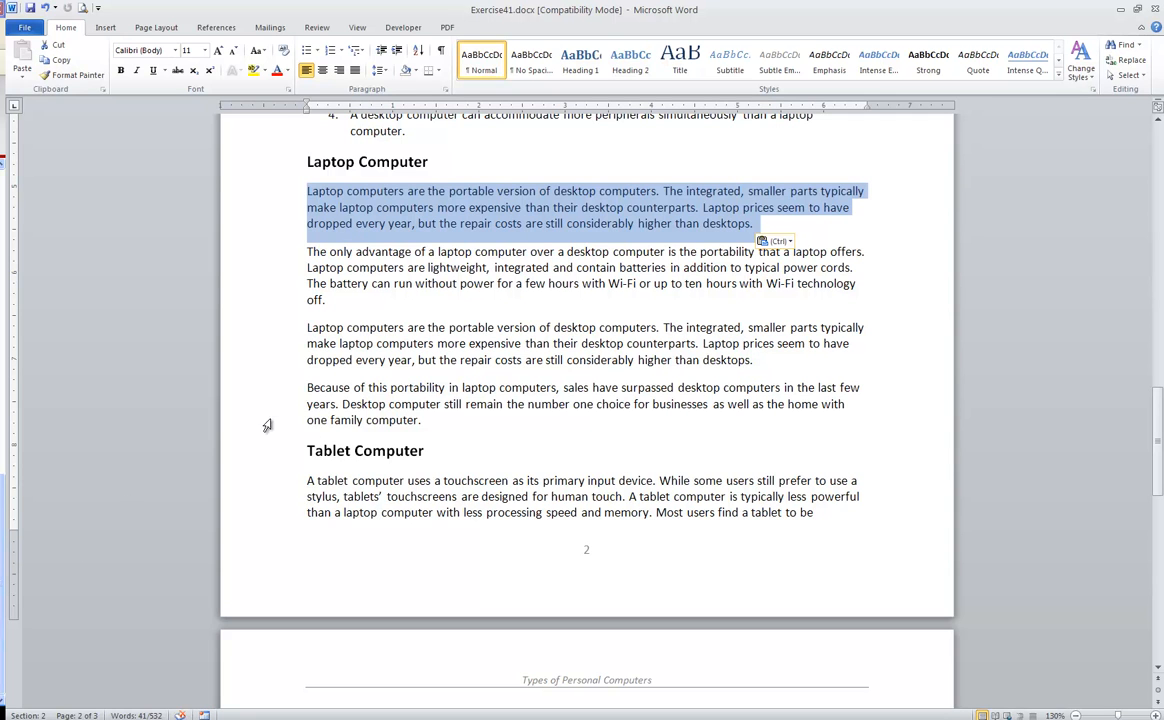